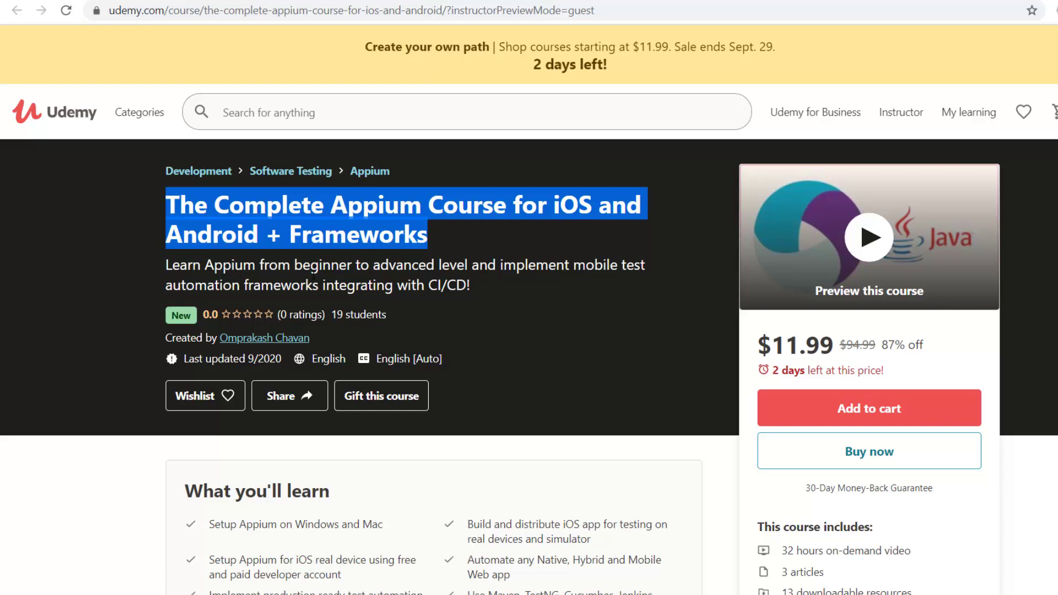
- Highlight 'beginner', 'advanced' and 'implement' in the course subtitle
double_click(324, 265)
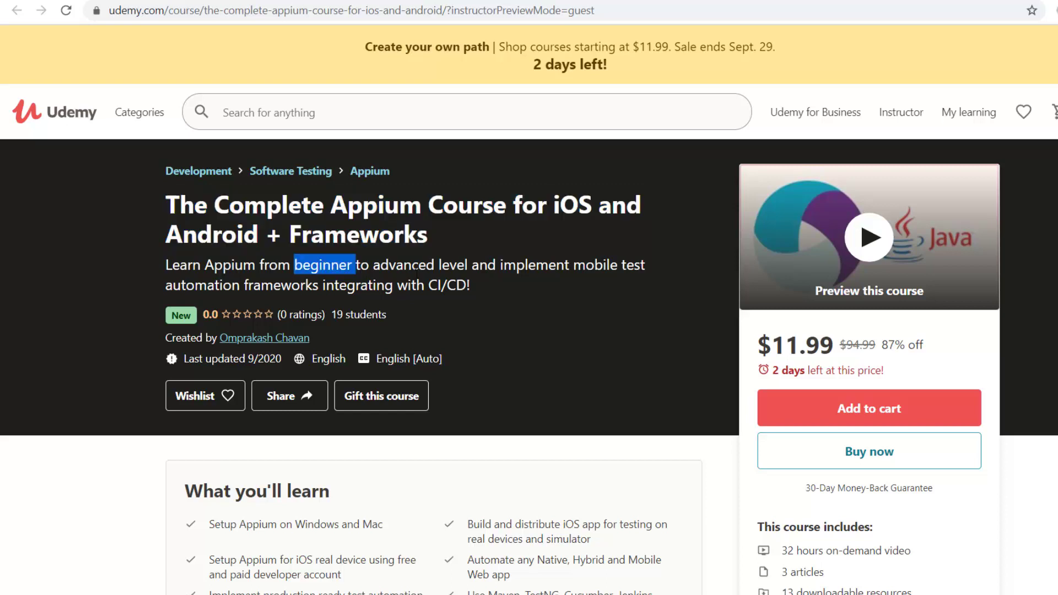
double_click(403, 265)
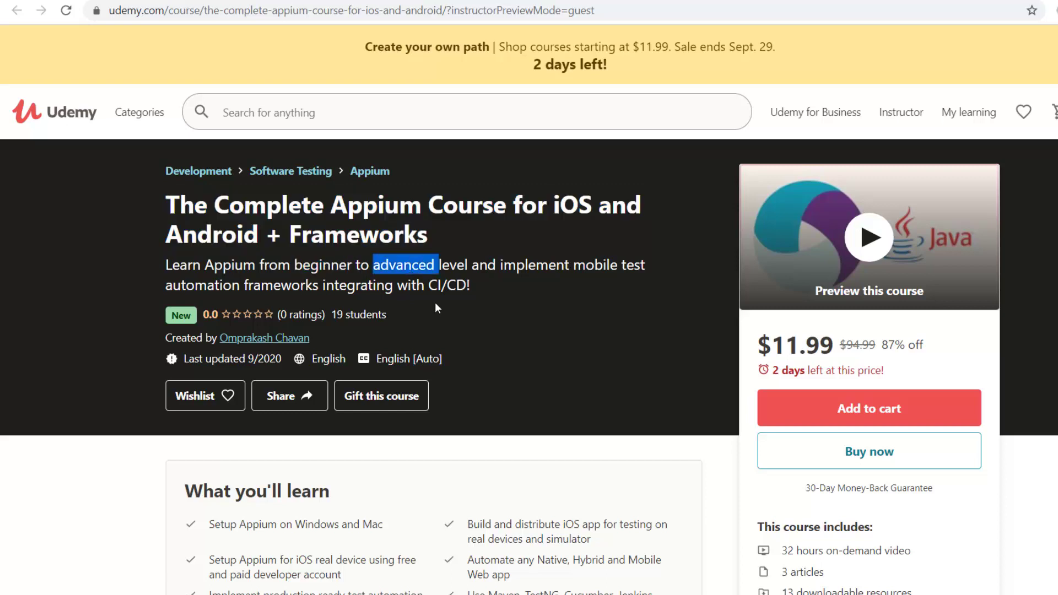
mouse_move(555, 304)
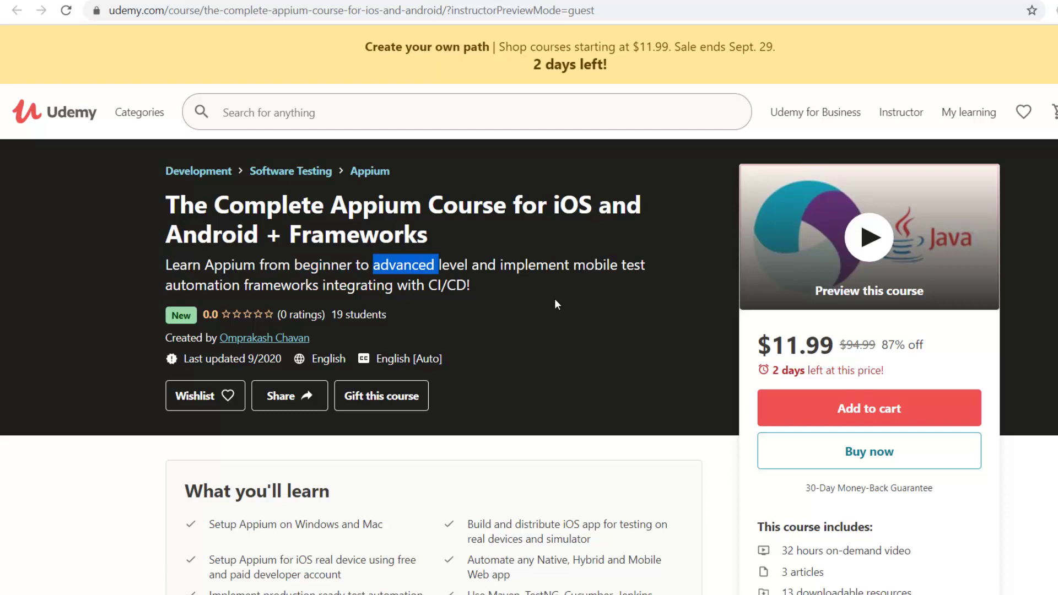
double_click(533, 264)
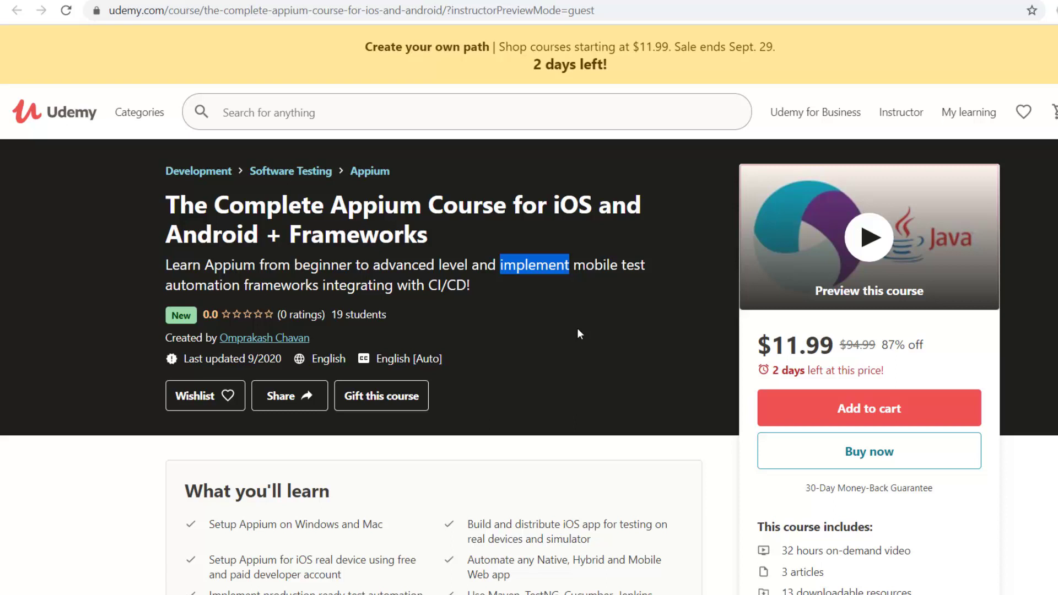
mouse_move(526, 315)
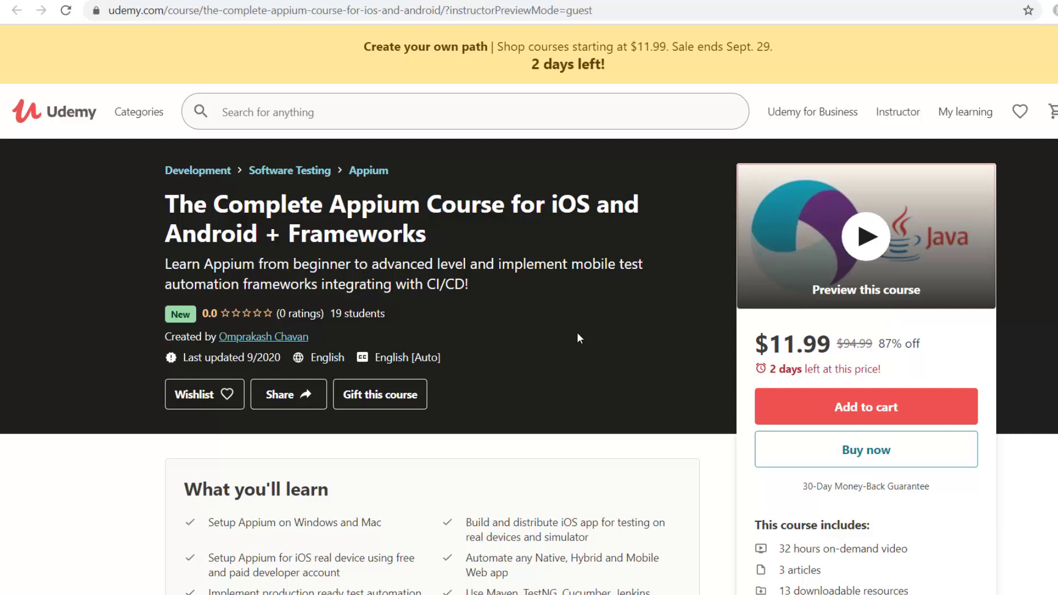
- Highlight 'Appium', 'Mac', 'distribute' and 'paid' in the first learning bullets
scroll("down", 3)
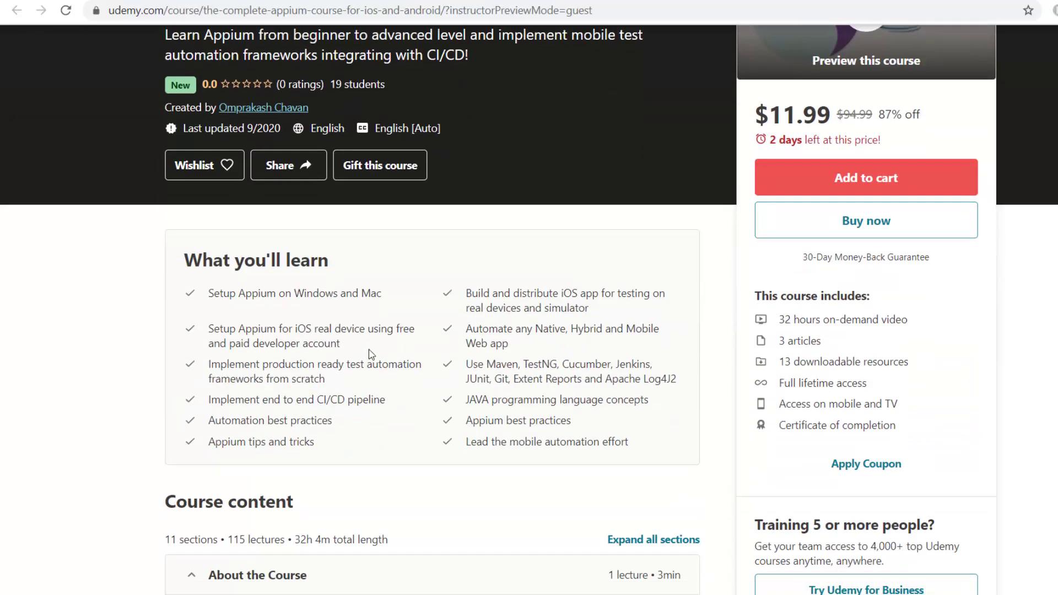
mouse_move(269, 324)
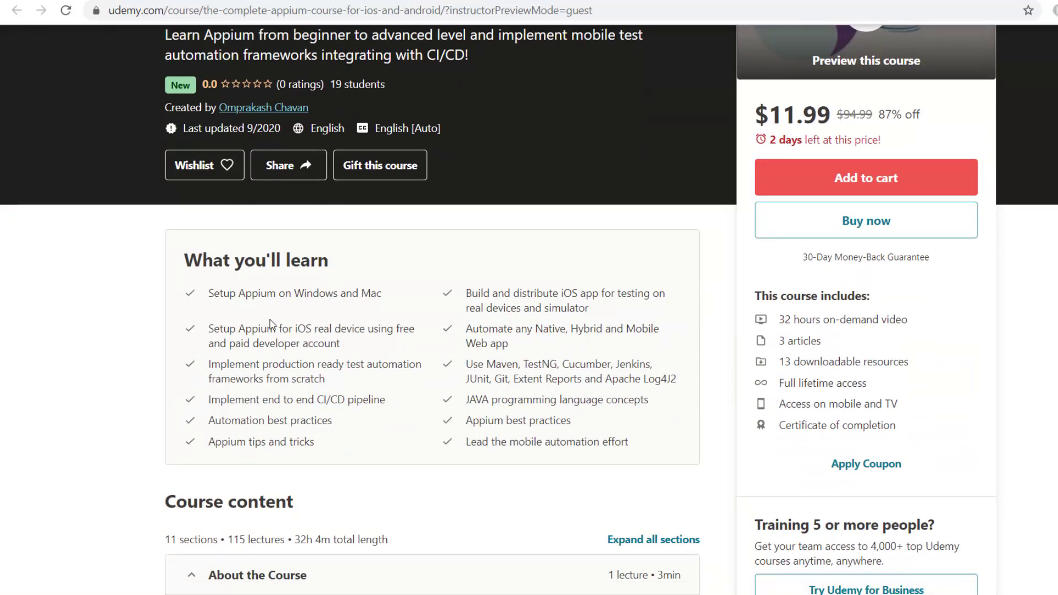
double_click(256, 292)
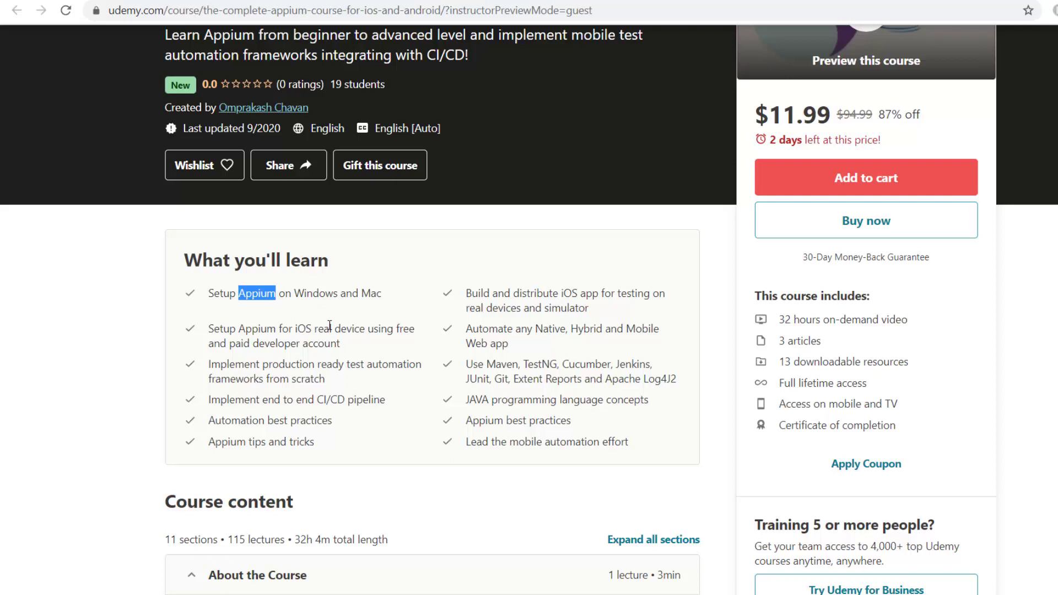
double_click(316, 293)
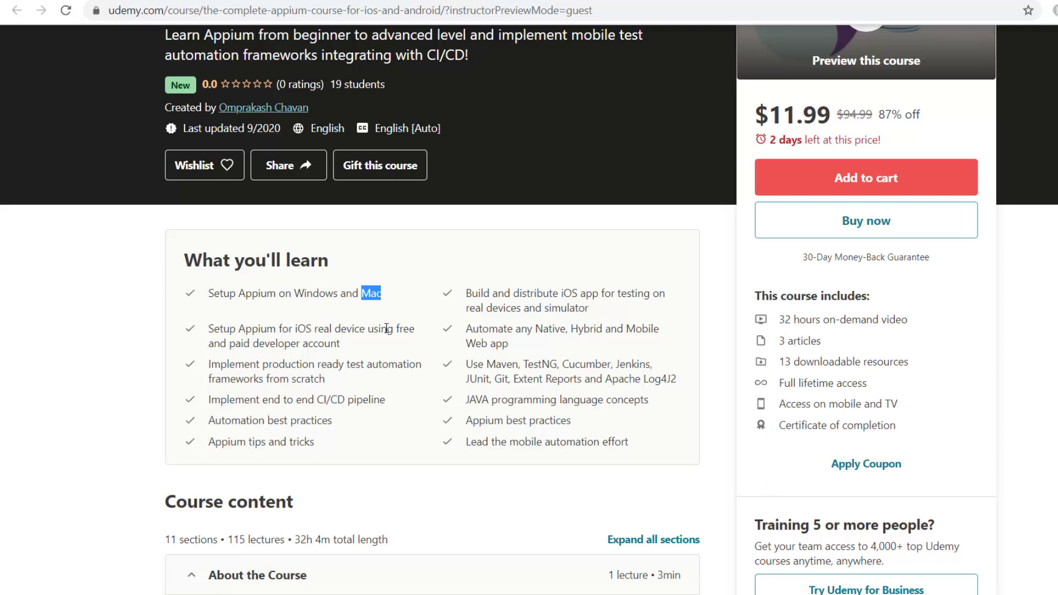
mouse_move(380, 321)
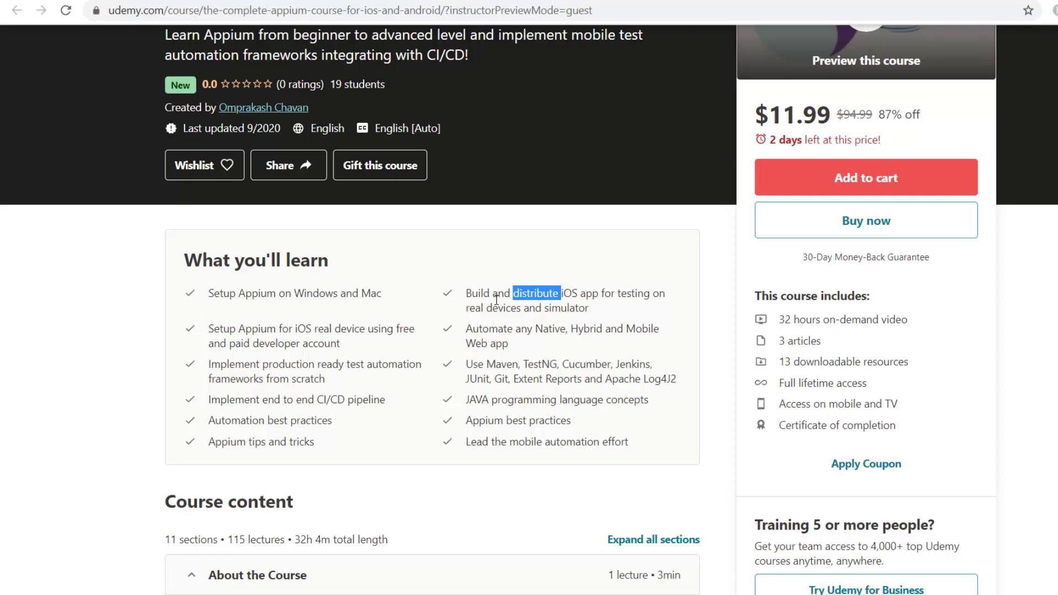
double_click(478, 293)
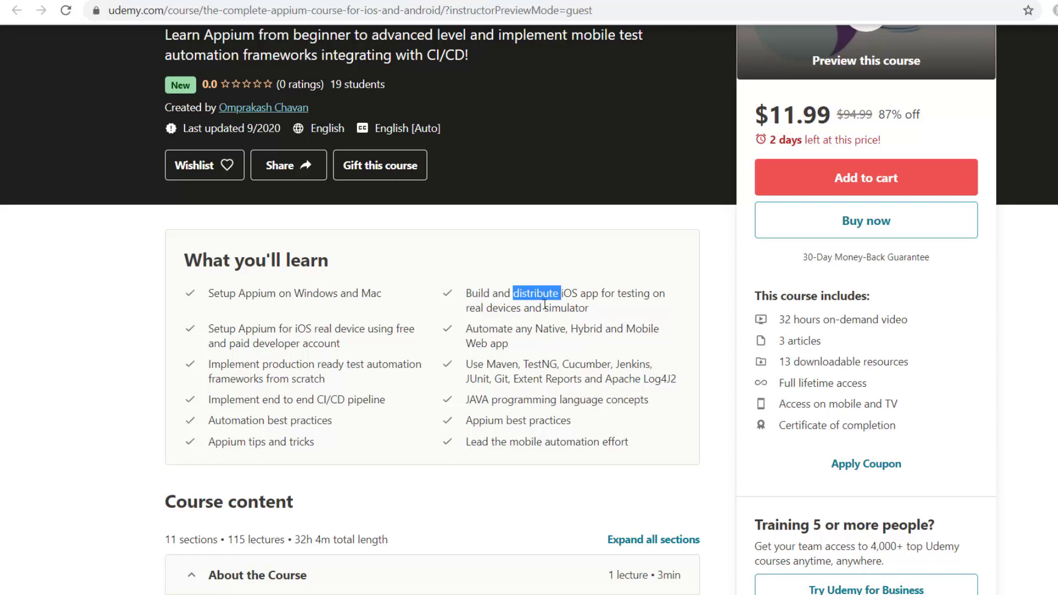
mouse_move(580, 308)
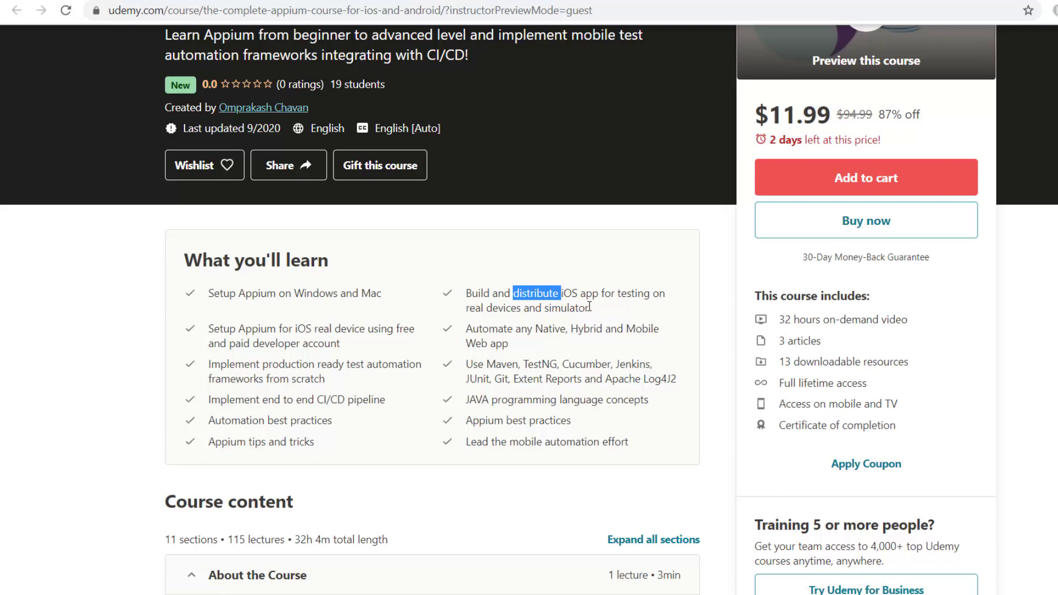
mouse_move(444, 364)
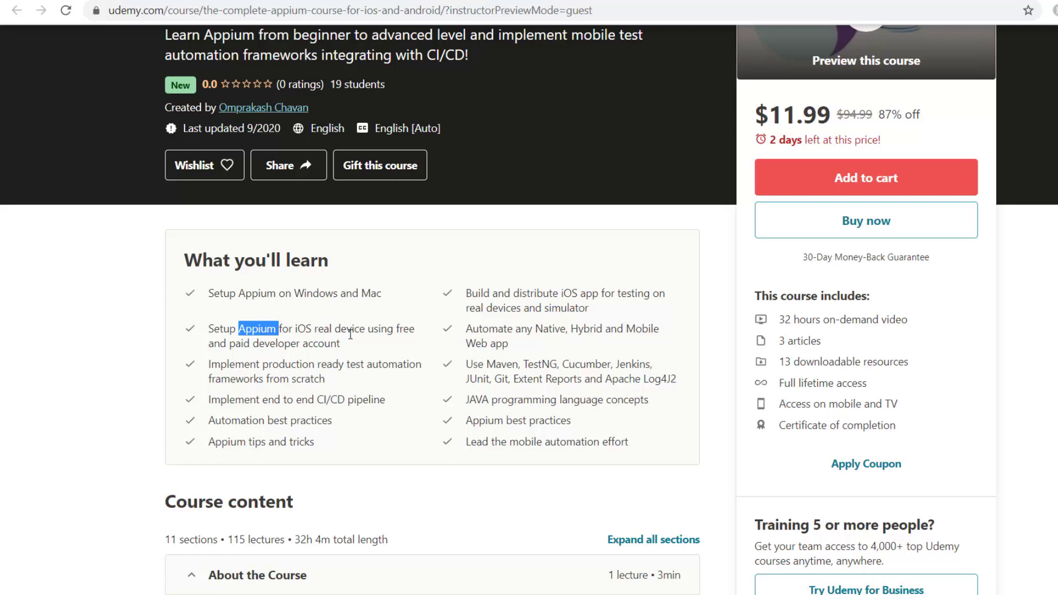
mouse_move(411, 331)
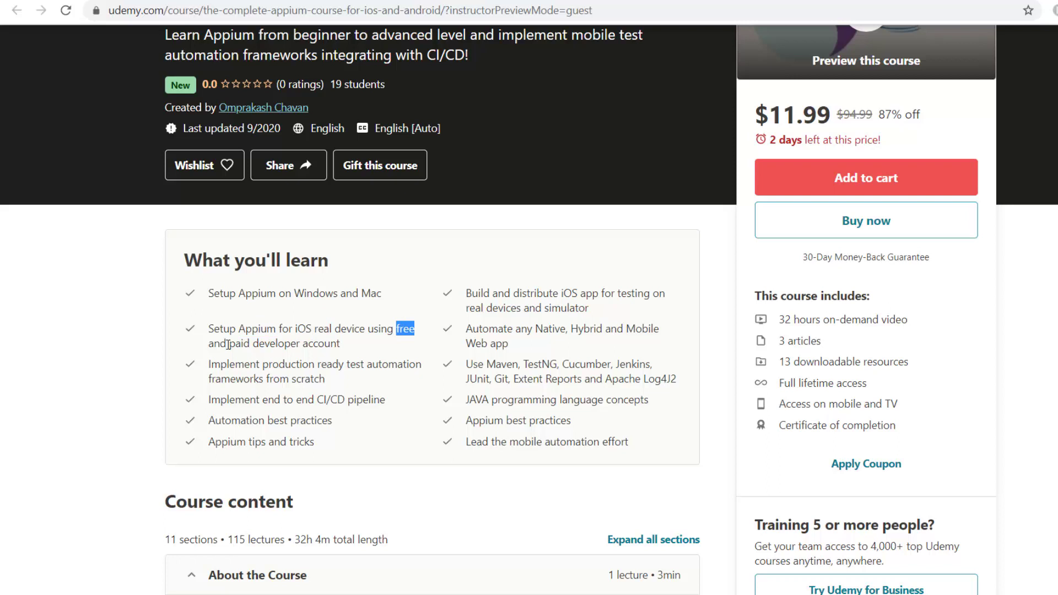
double_click(238, 343)
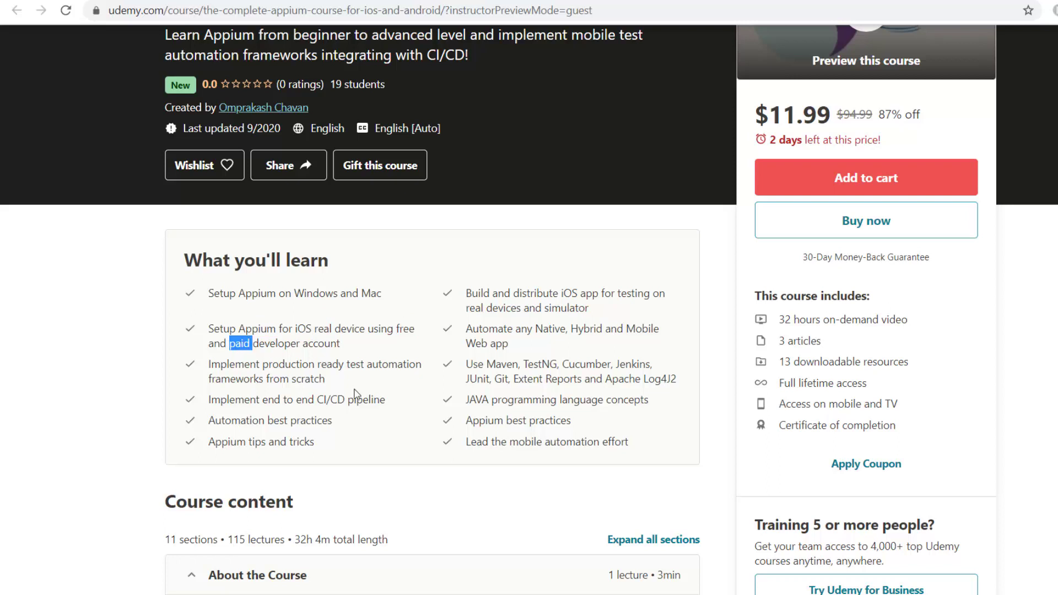
mouse_move(343, 343)
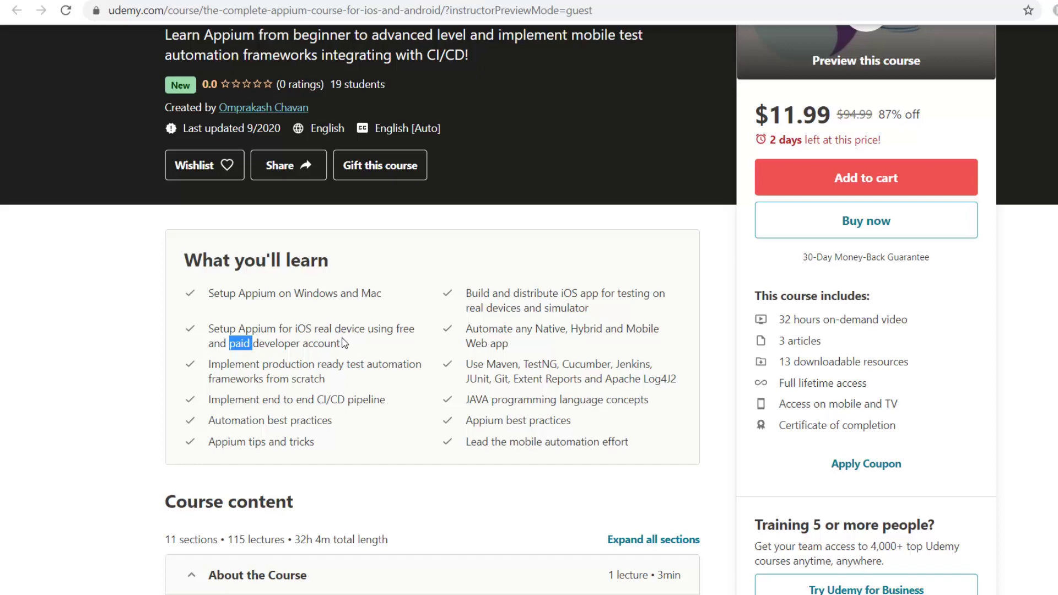
- Highlight 'Native', 'Automate', 'Implement', 'production' and CI/CD and Automation bullet words
scroll("down", 3)
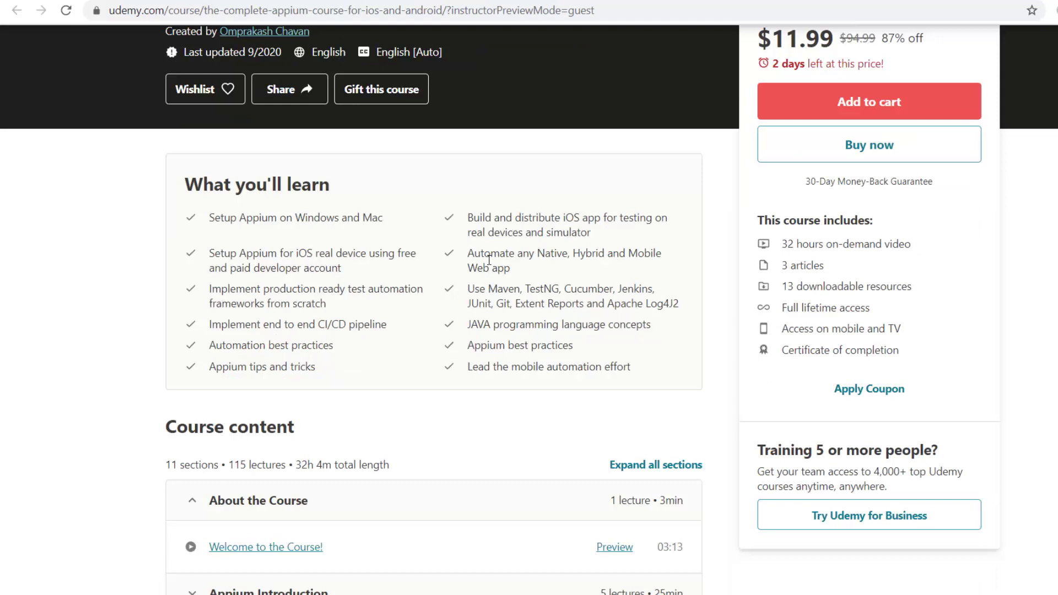
double_click(491, 252)
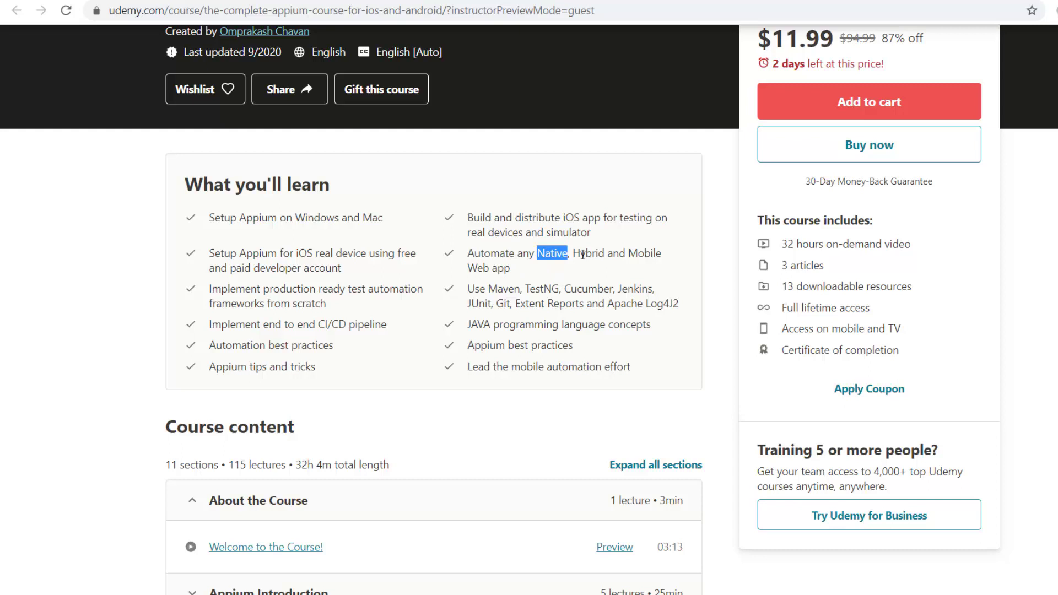
double_click(644, 253)
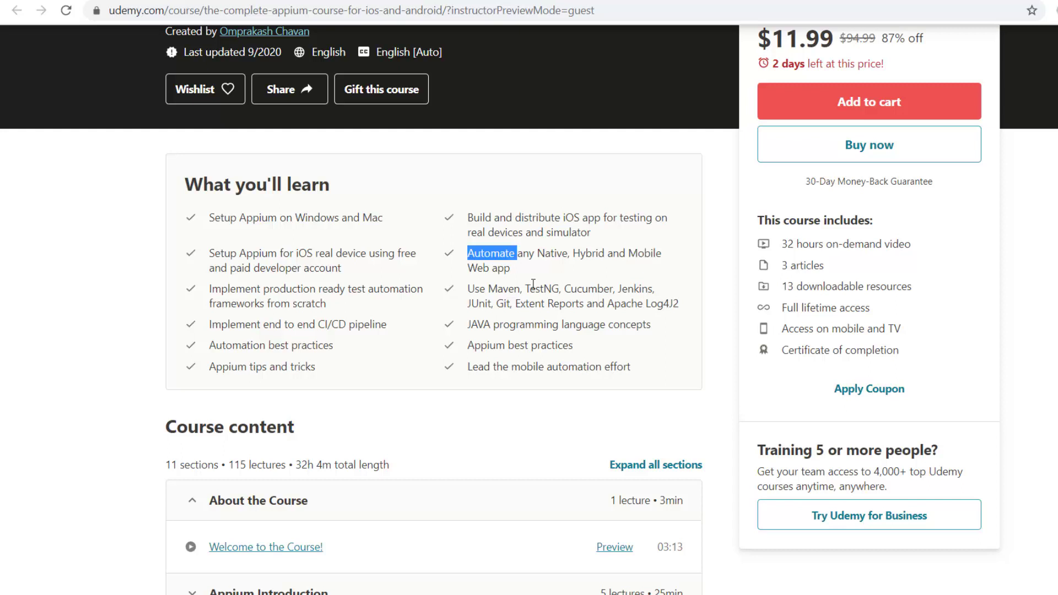
mouse_move(434, 306)
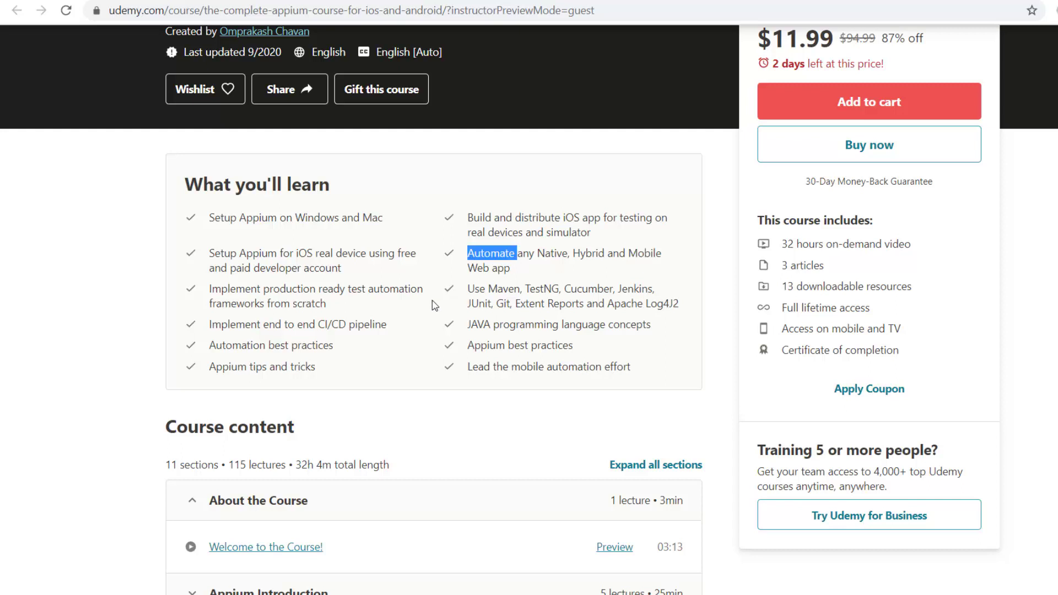
double_click(234, 289)
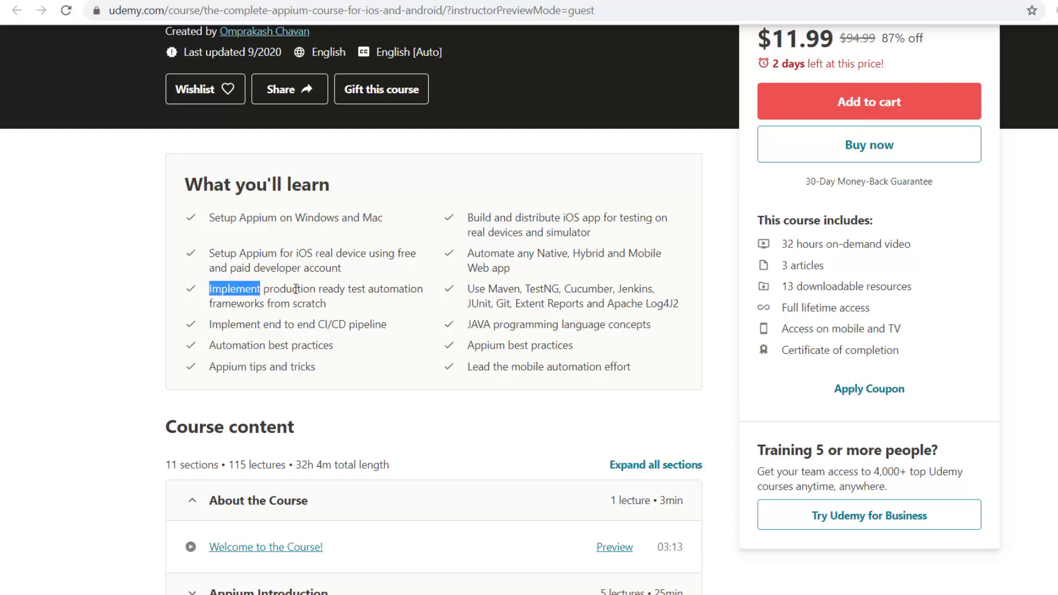
double_click(288, 289)
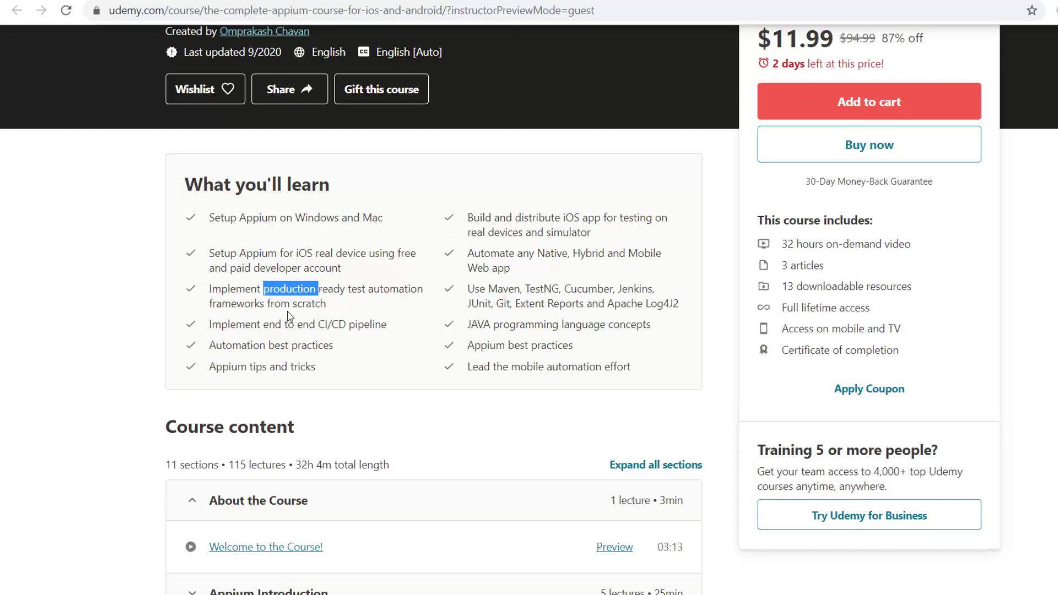
mouse_move(374, 306)
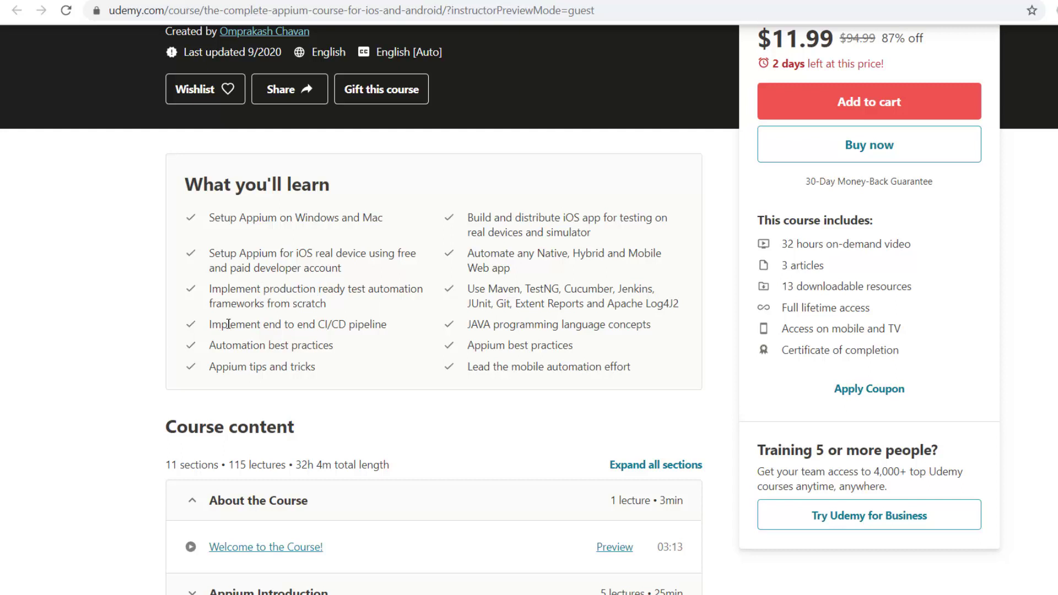
double_click(235, 324)
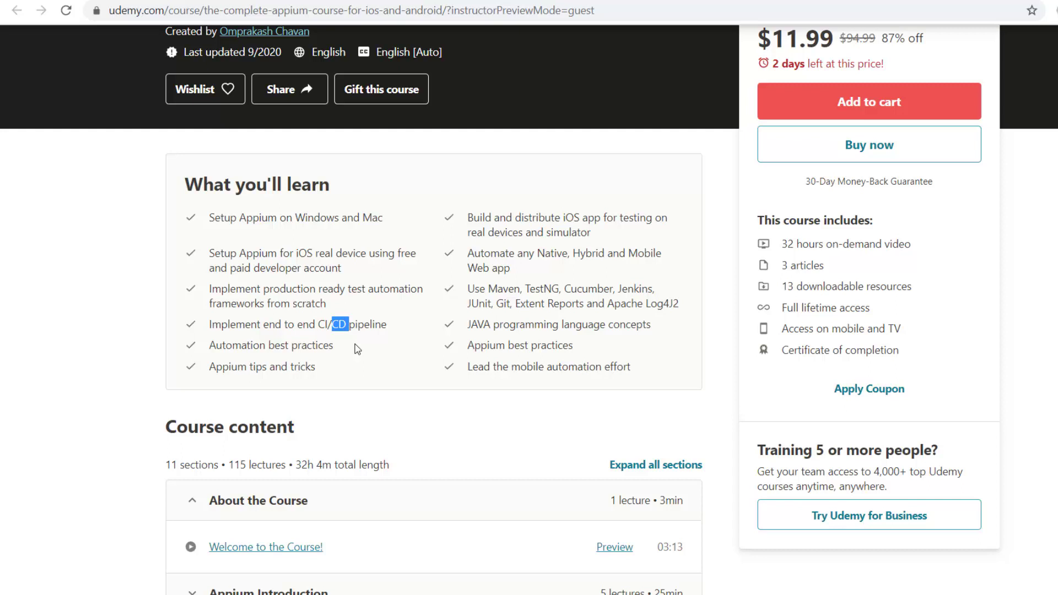
double_click(237, 344)
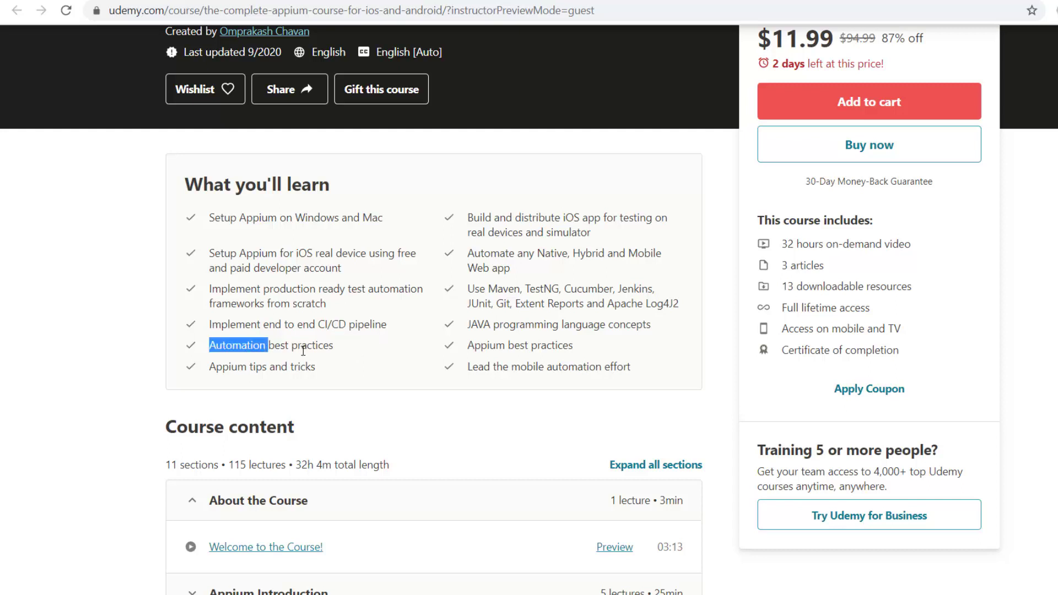
mouse_move(483, 344)
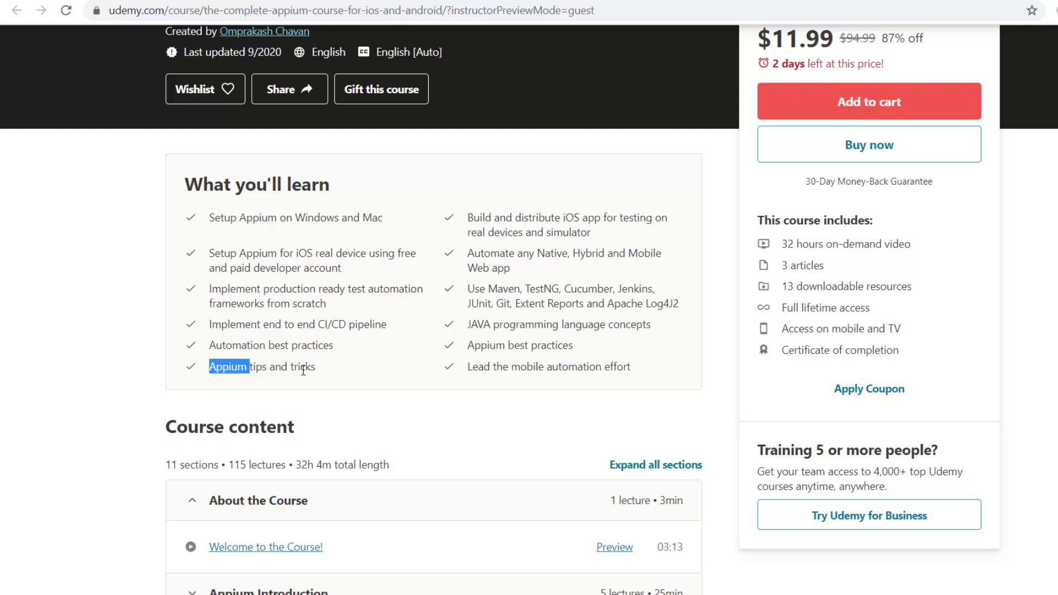
mouse_move(337, 373)
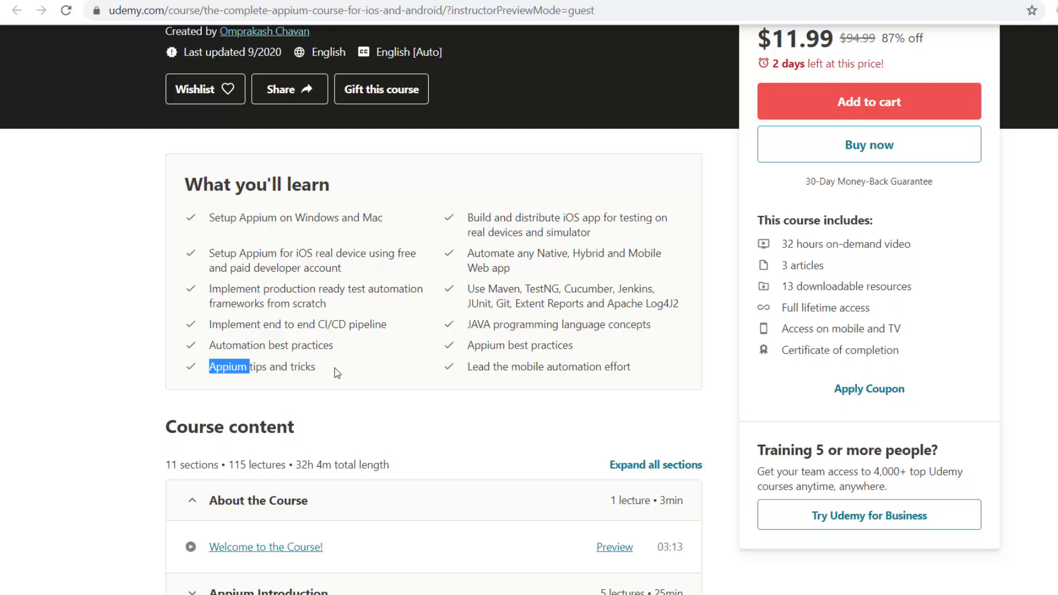
- Highlight 'JAVA', 'TestNG' and 'Extent' among the listed tools
double_click(478, 324)
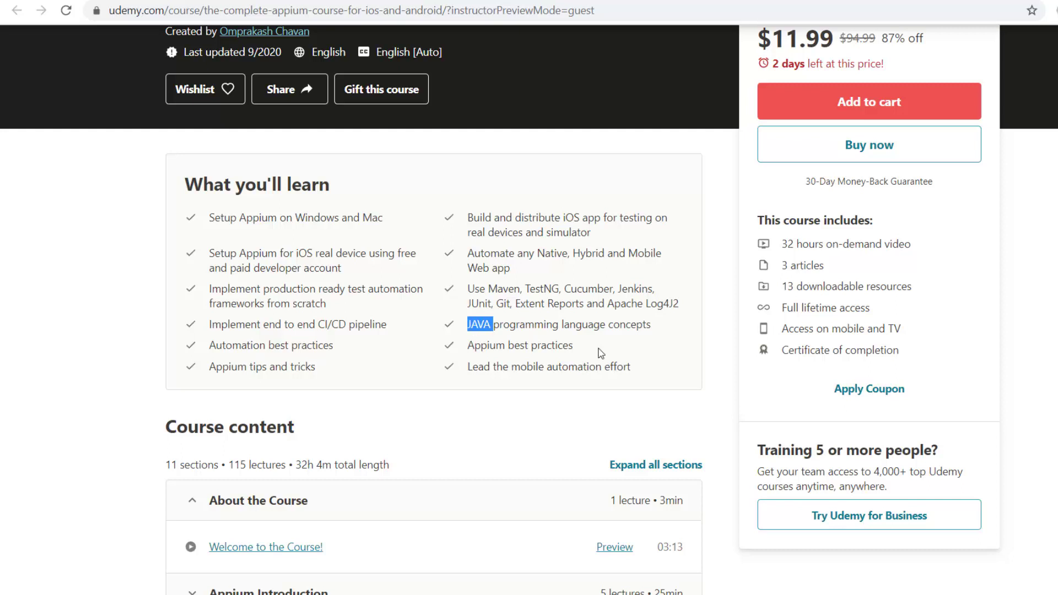
mouse_move(645, 347)
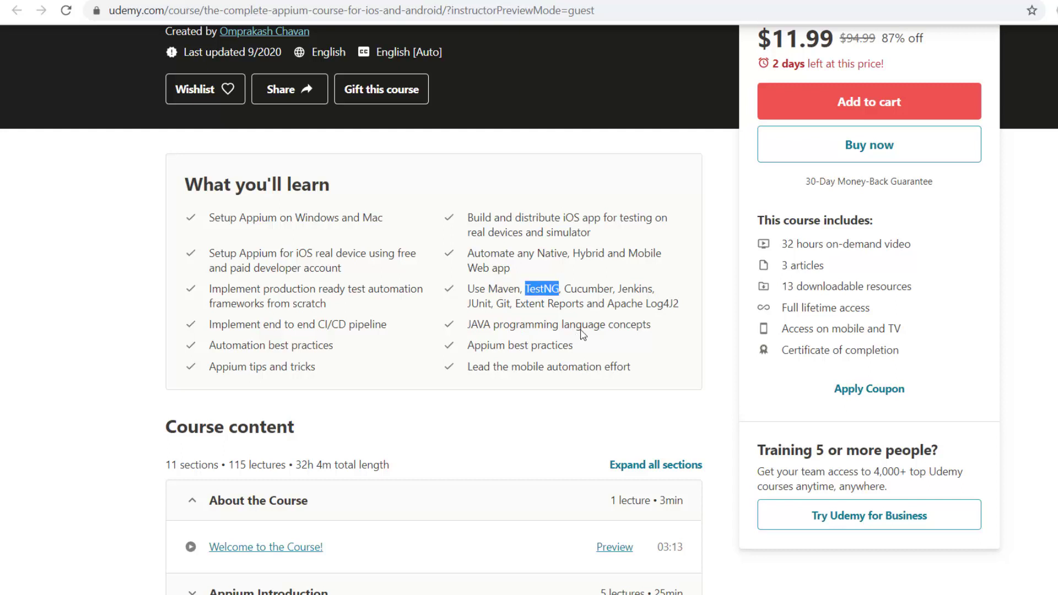
double_click(589, 289)
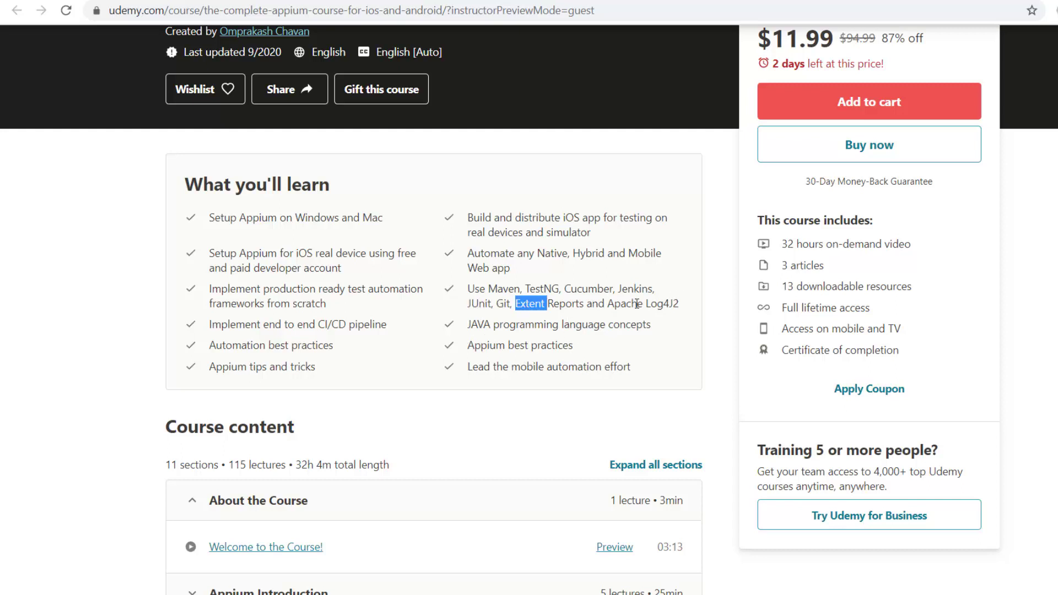
double_click(625, 304)
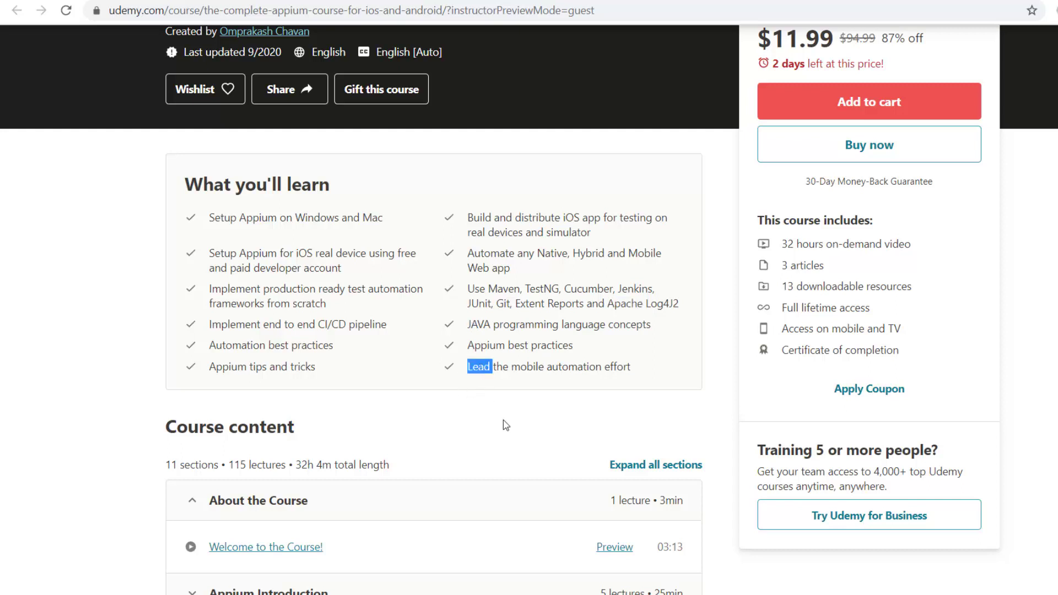
mouse_move(586, 385)
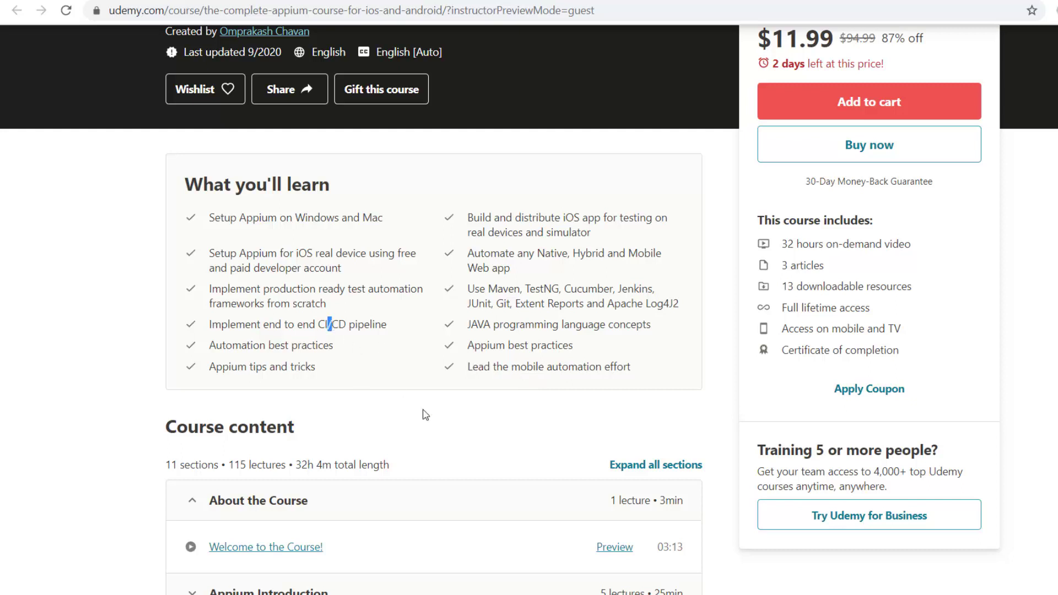
mouse_move(547, 395)
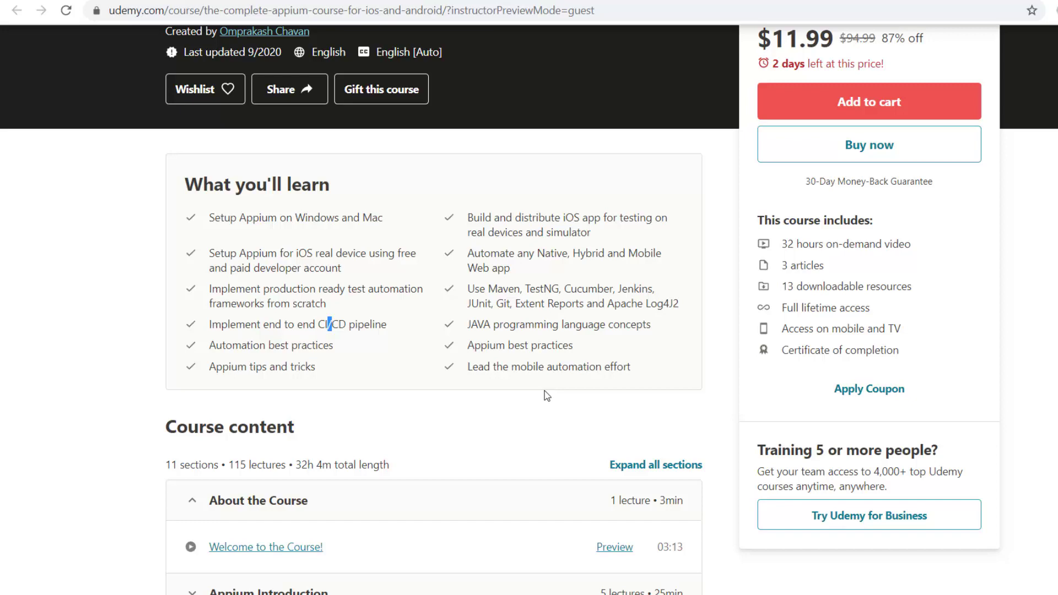
- Scroll down into the course content toward the First Appium Project section
scroll("down", 3)
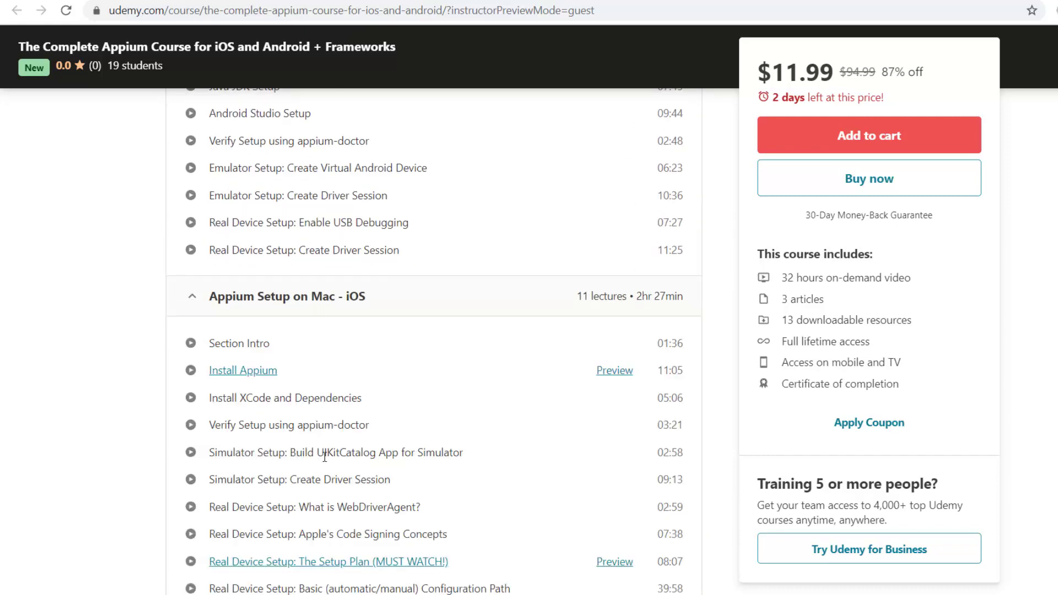
scroll("down", 3)
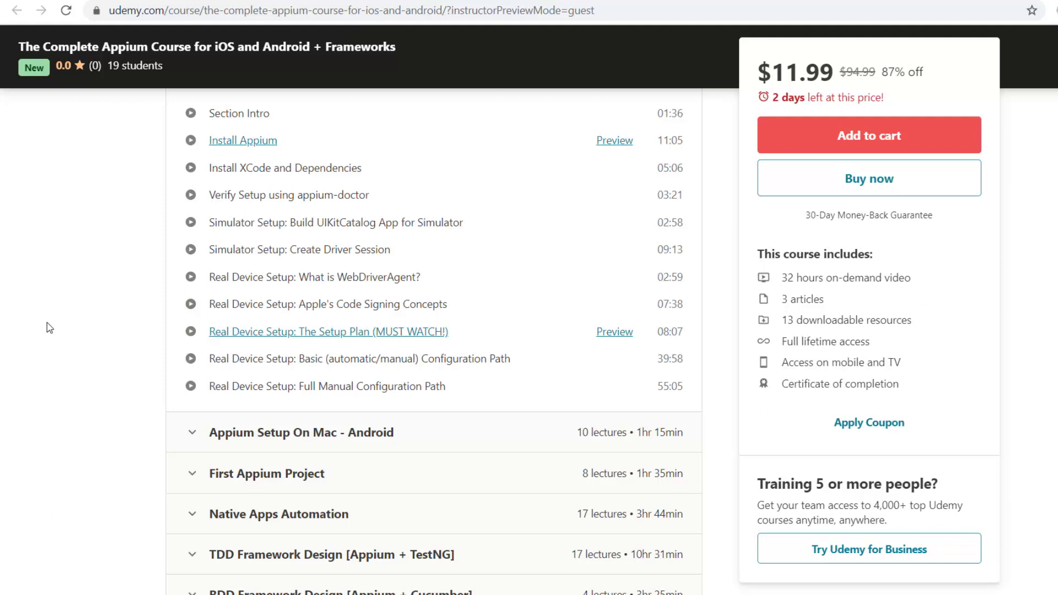
mouse_move(95, 412)
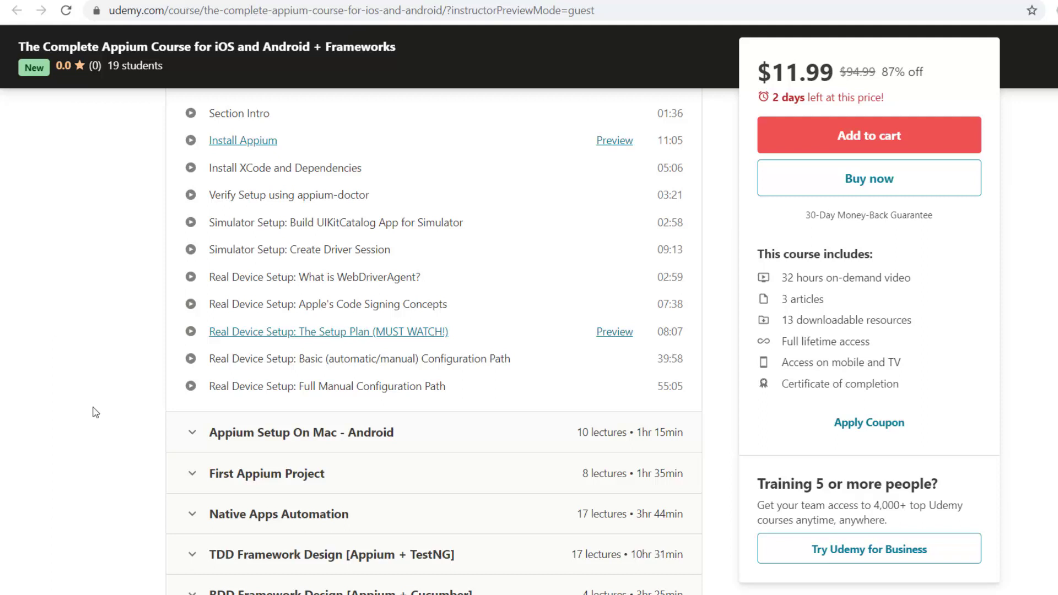
scroll("down", 3)
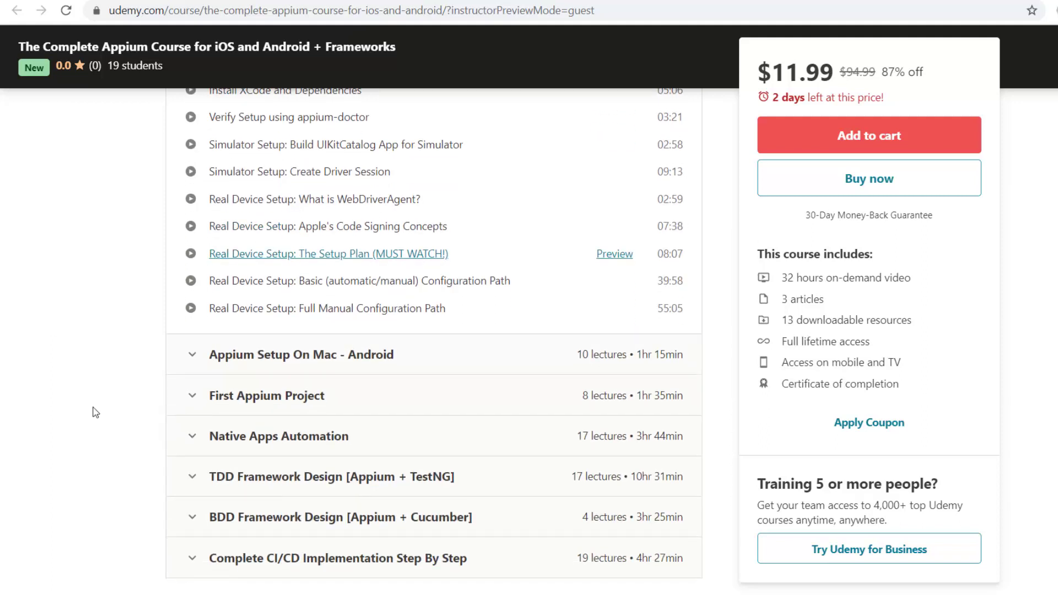
scroll("down", 3)
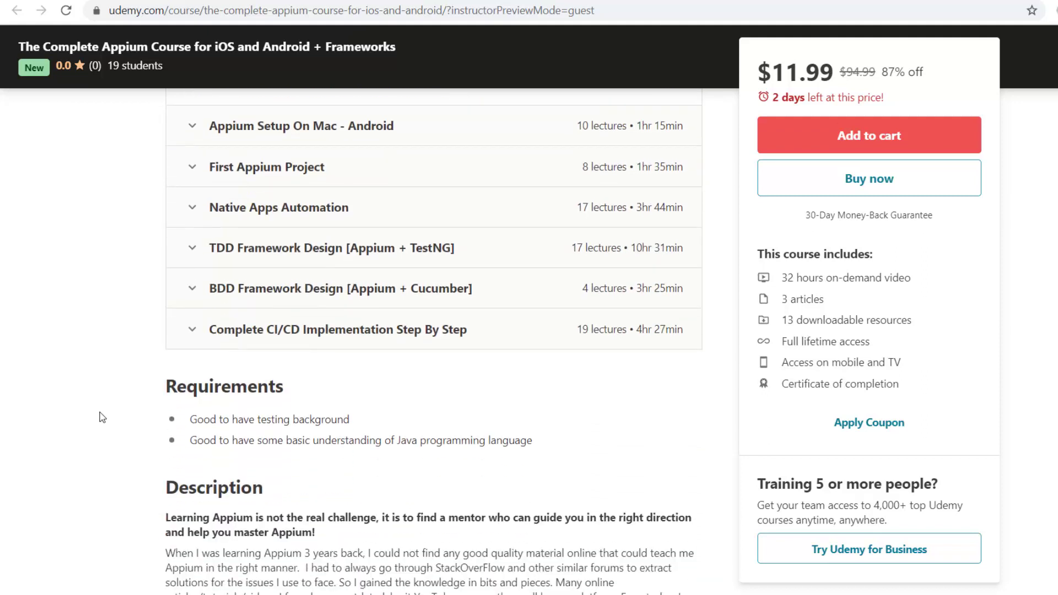
mouse_move(193, 172)
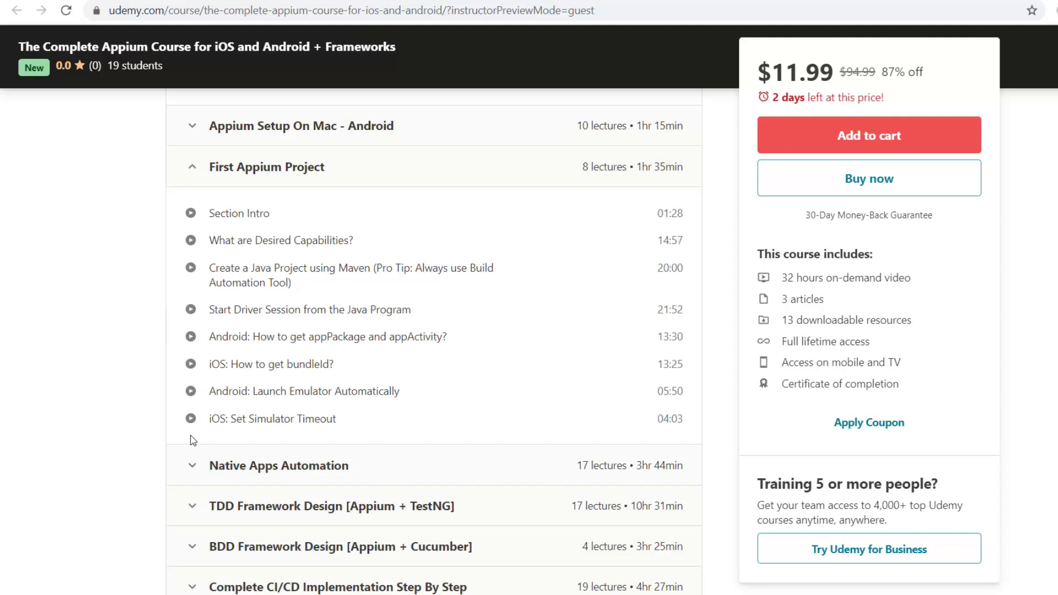
- Scroll the curriculum to the Native Apps Automation lectures, through locators, waits and source code
scroll("down", 3)
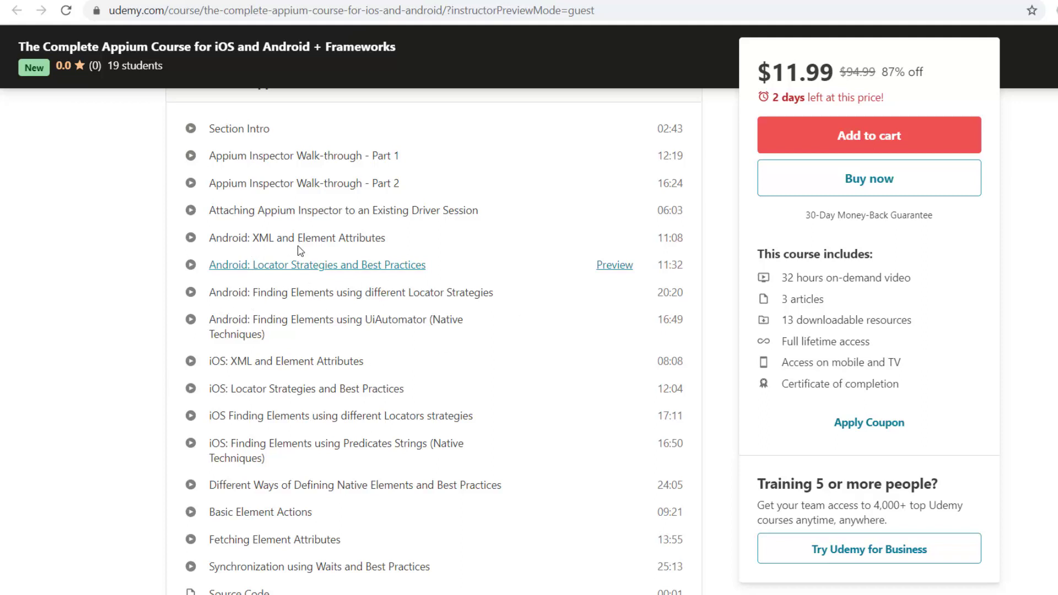
mouse_move(447, 250)
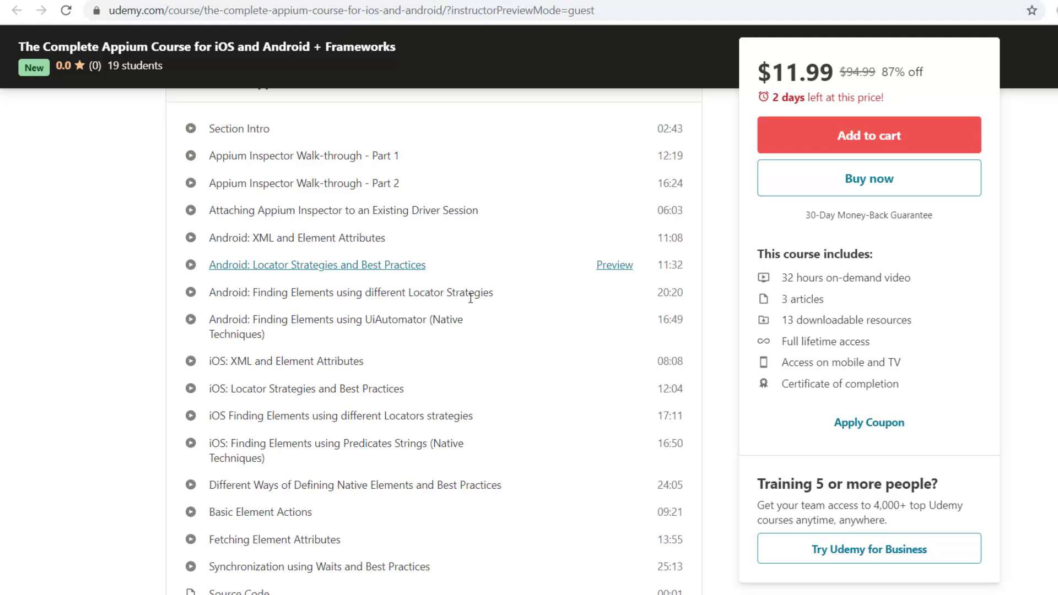
mouse_move(506, 305)
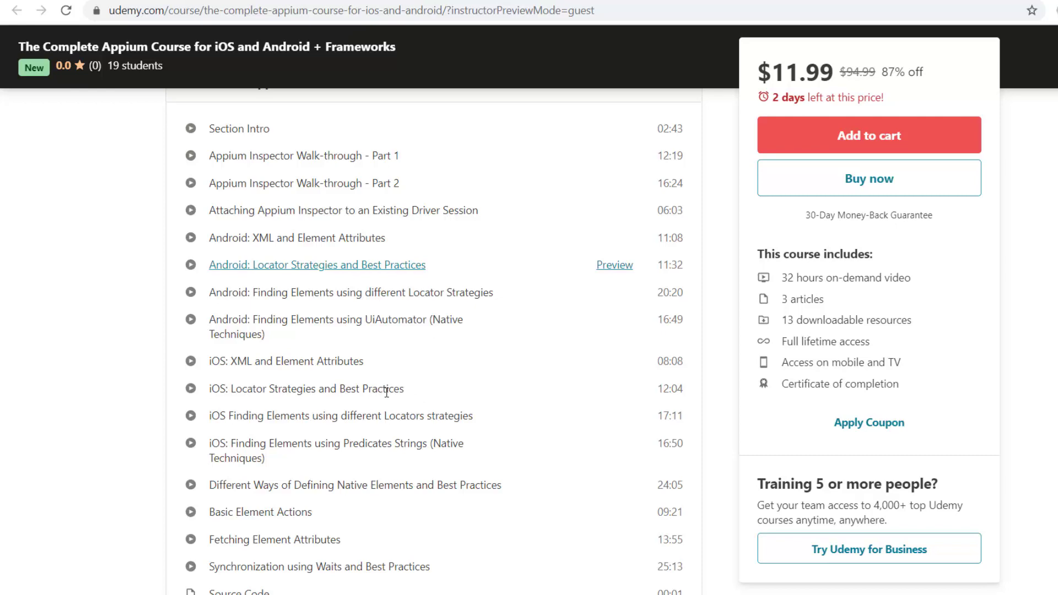
scroll("down", 3)
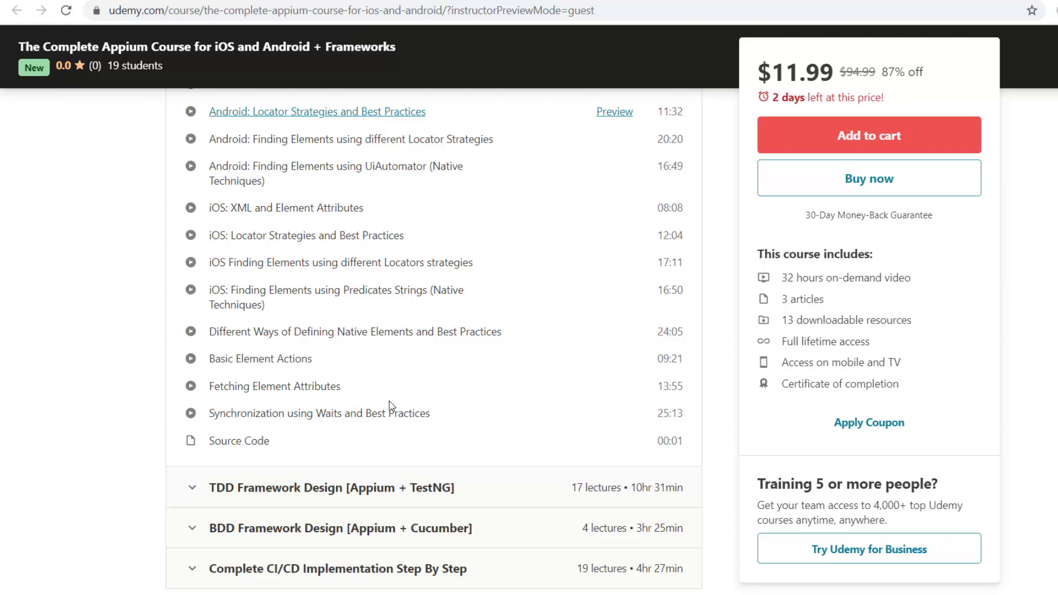
mouse_move(397, 346)
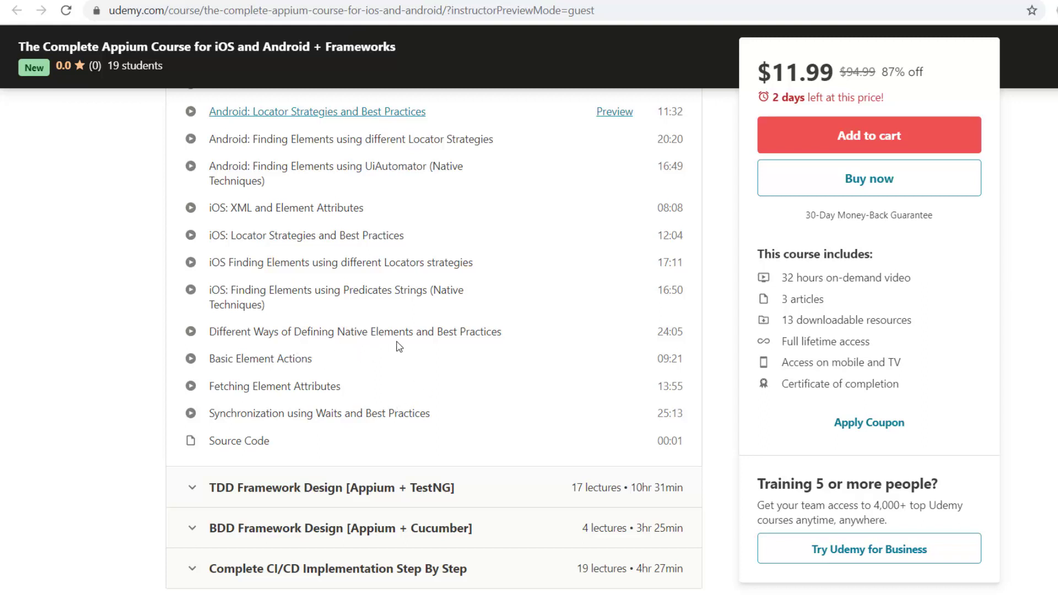
mouse_move(496, 345)
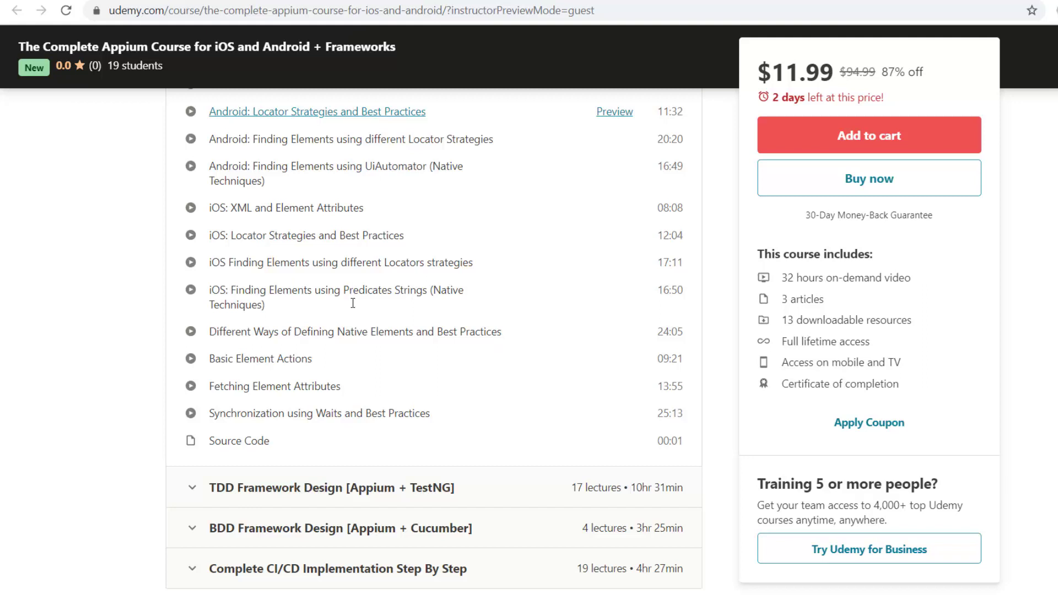
mouse_move(302, 178)
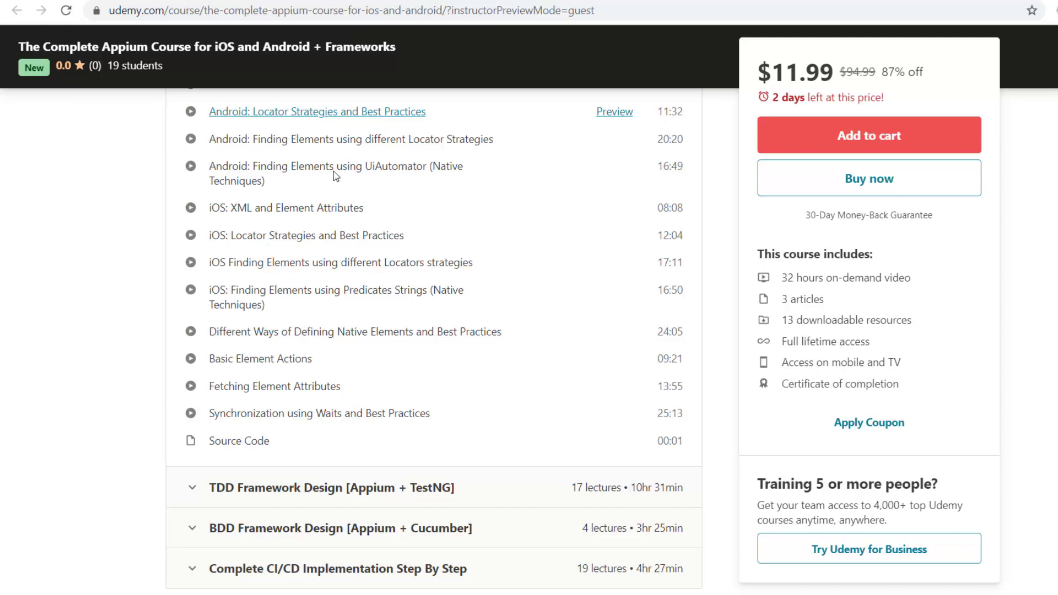
mouse_move(453, 182)
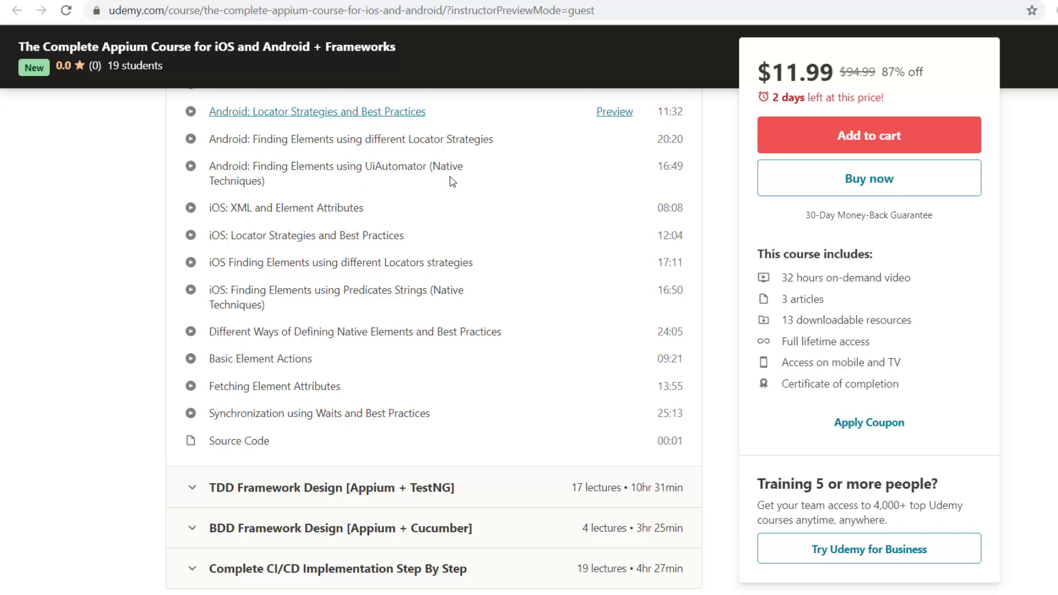
mouse_move(360, 303)
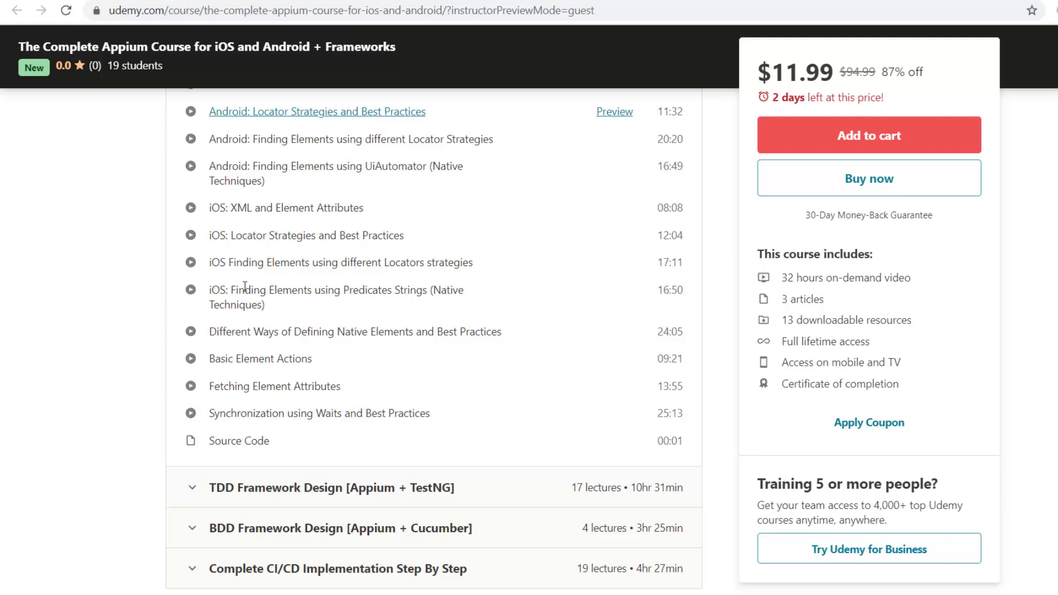
mouse_move(201, 415)
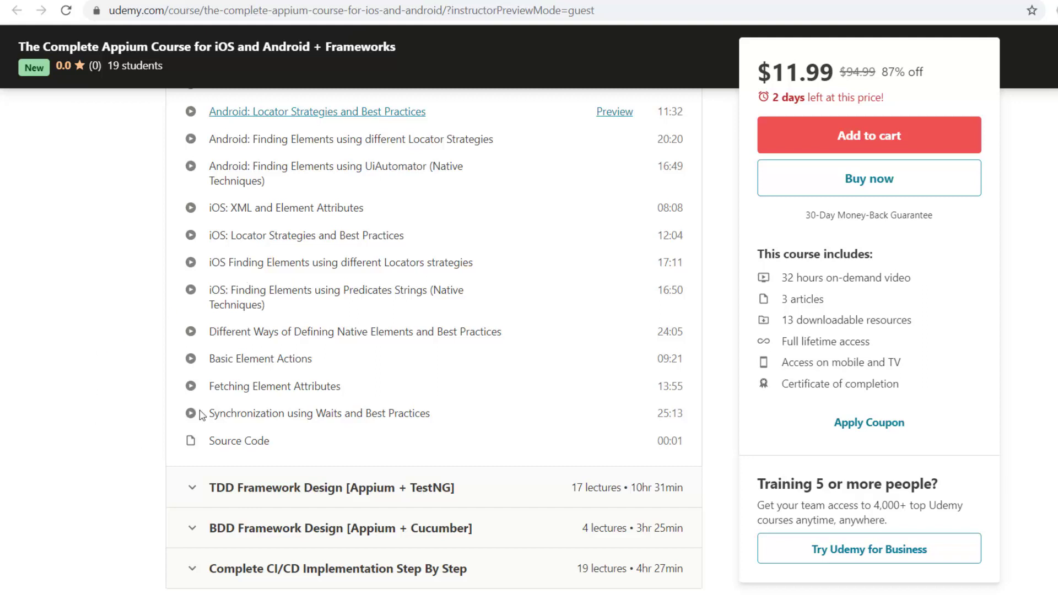
mouse_move(315, 398)
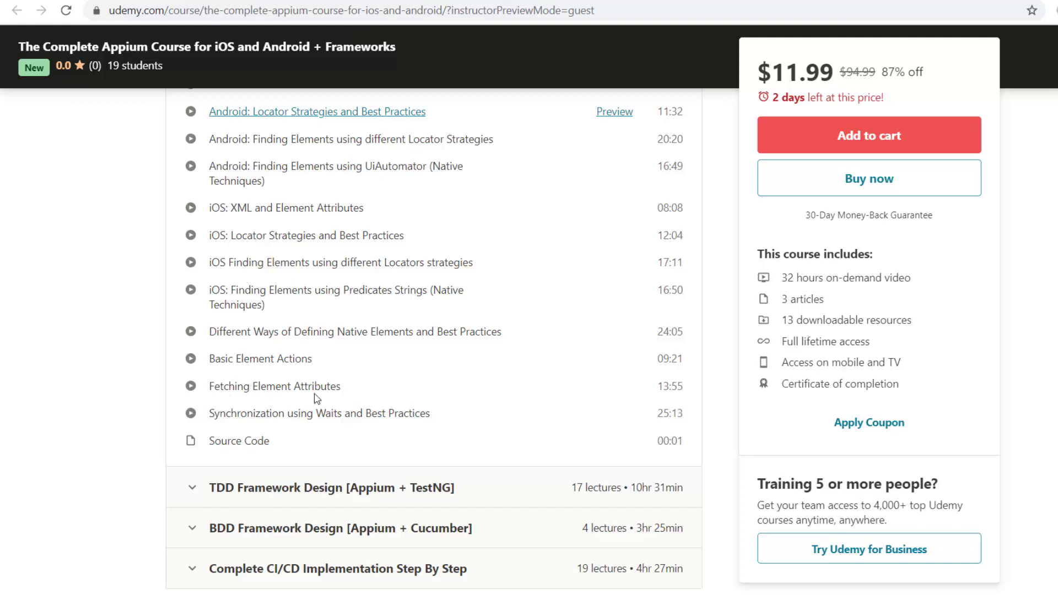
mouse_move(338, 400)
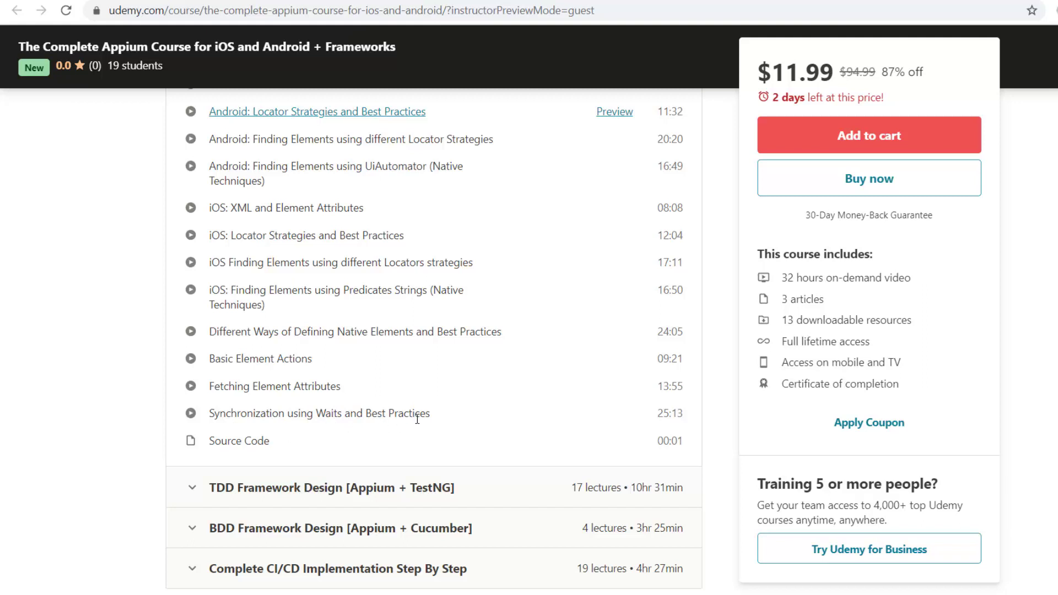
mouse_move(472, 426)
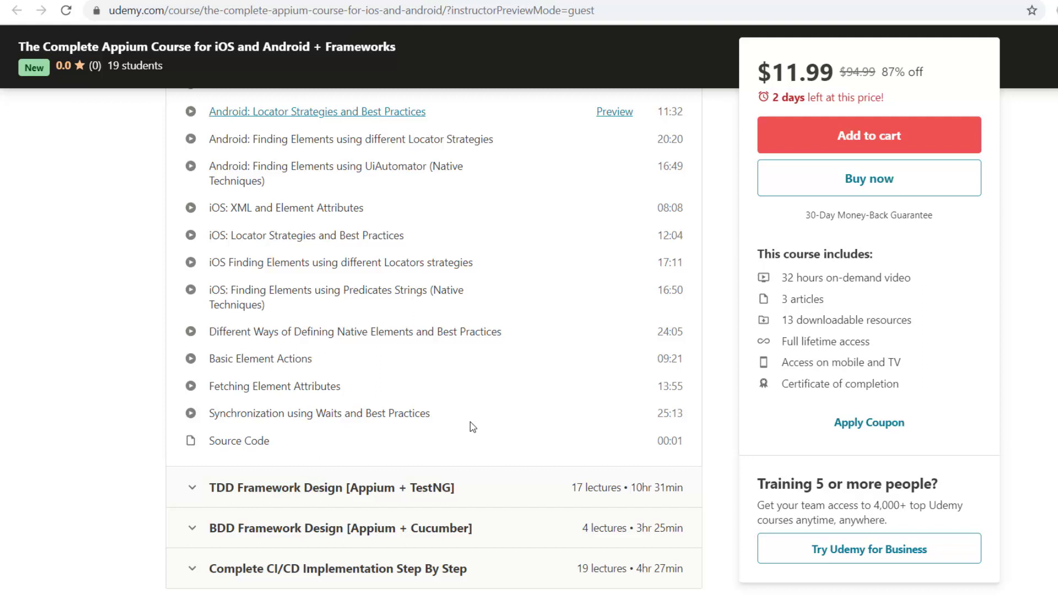
mouse_move(88, 397)
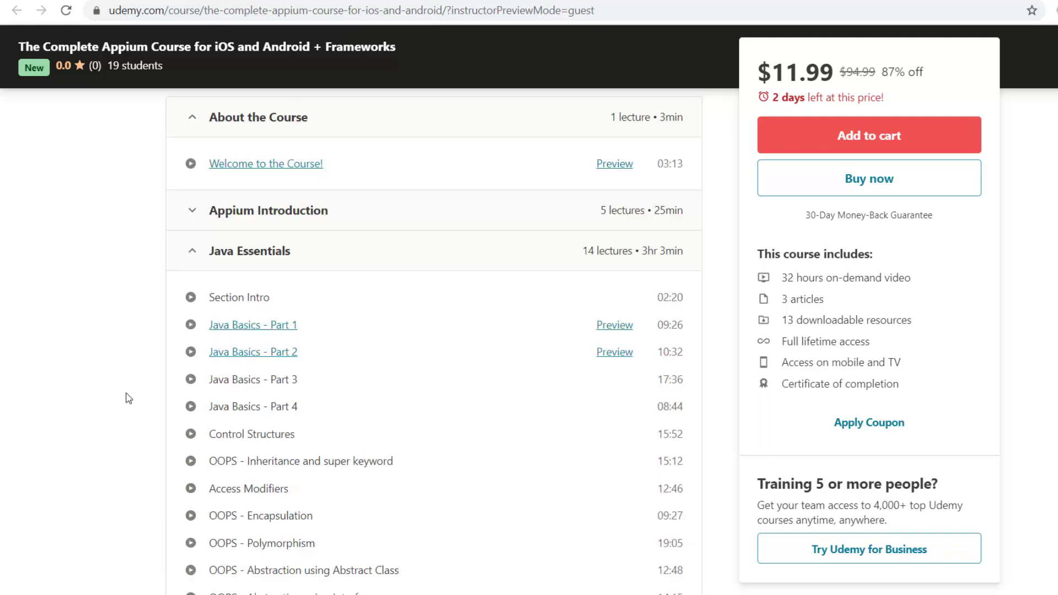
mouse_move(134, 415)
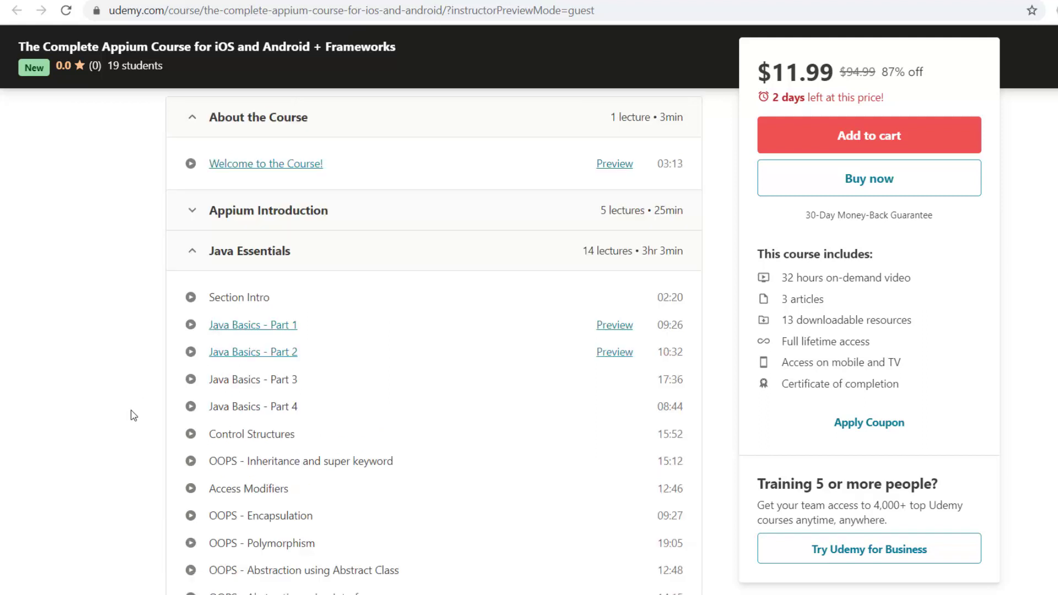
- Scroll to the expanded Complete CI/CD Implementation section, from Section Intro to Jenkins installation
scroll("down", 3)
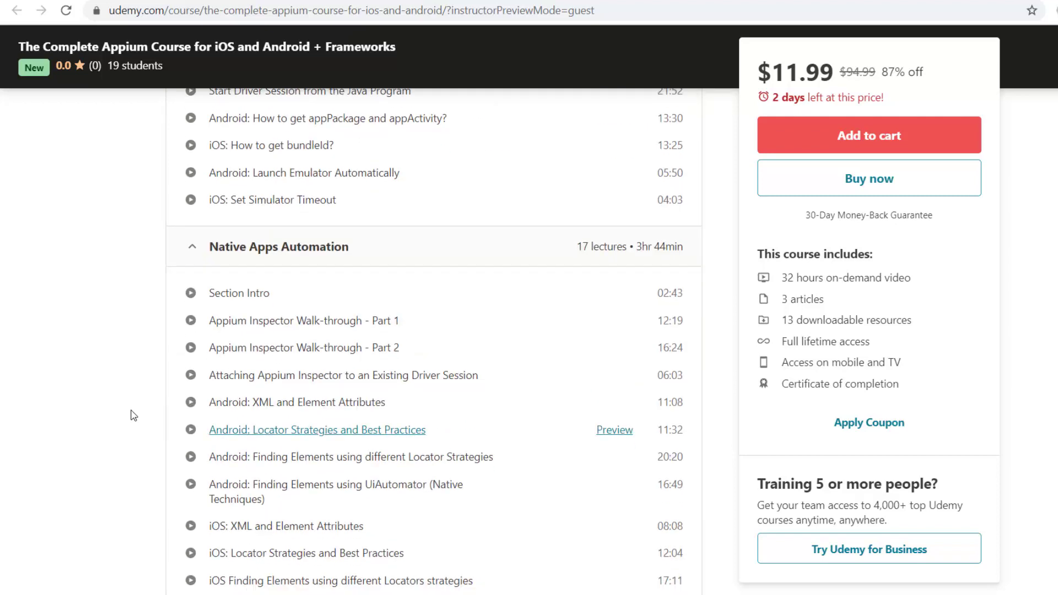
scroll("down", 3)
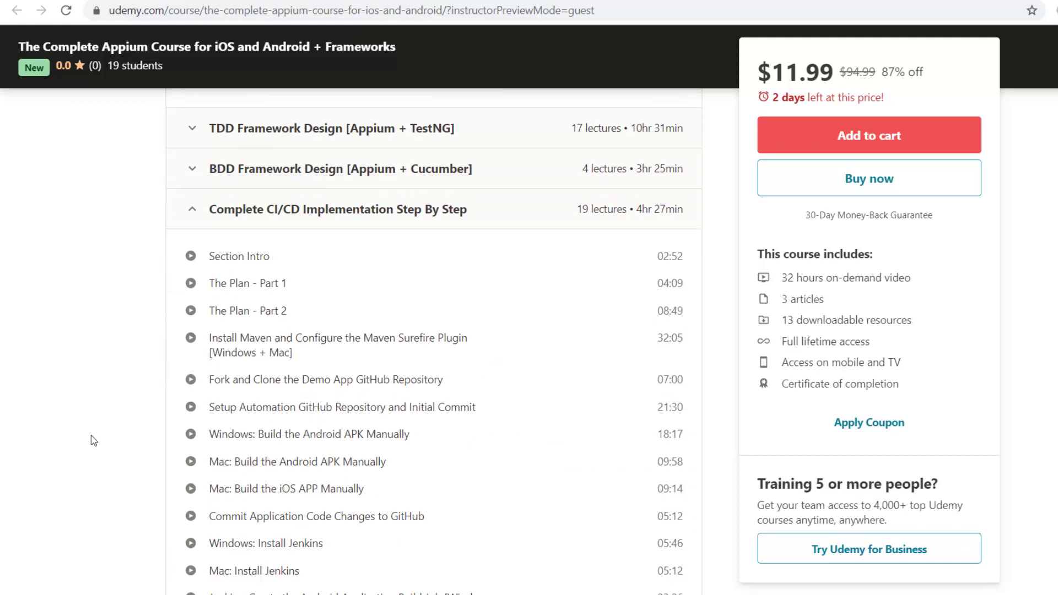
- Highlight 'Build' in the Windows APK and Android build job lectures, and 'Test' in the test job
scroll("down", 3)
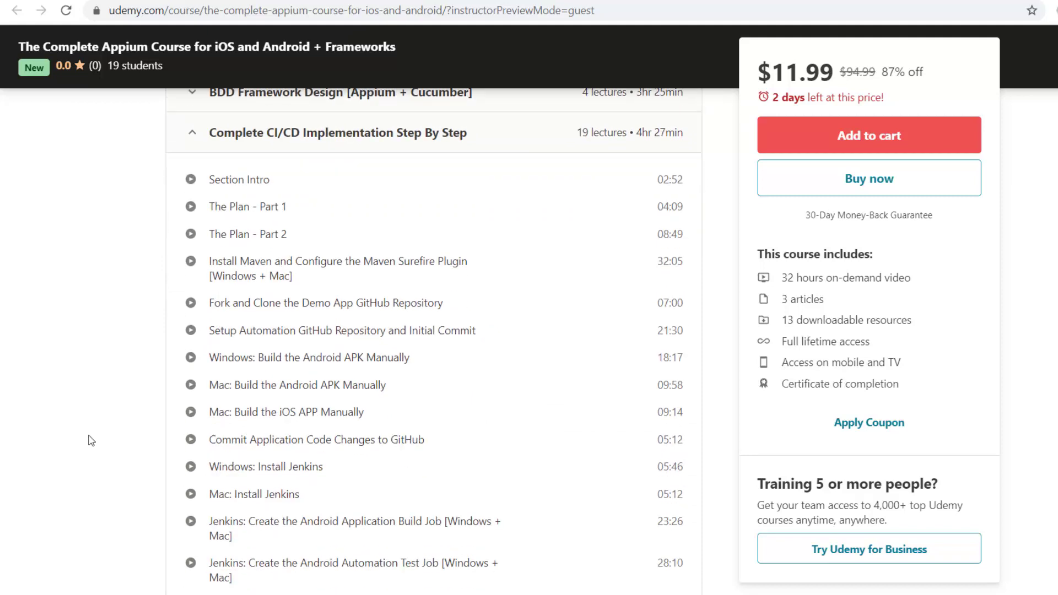
double_click(254, 261)
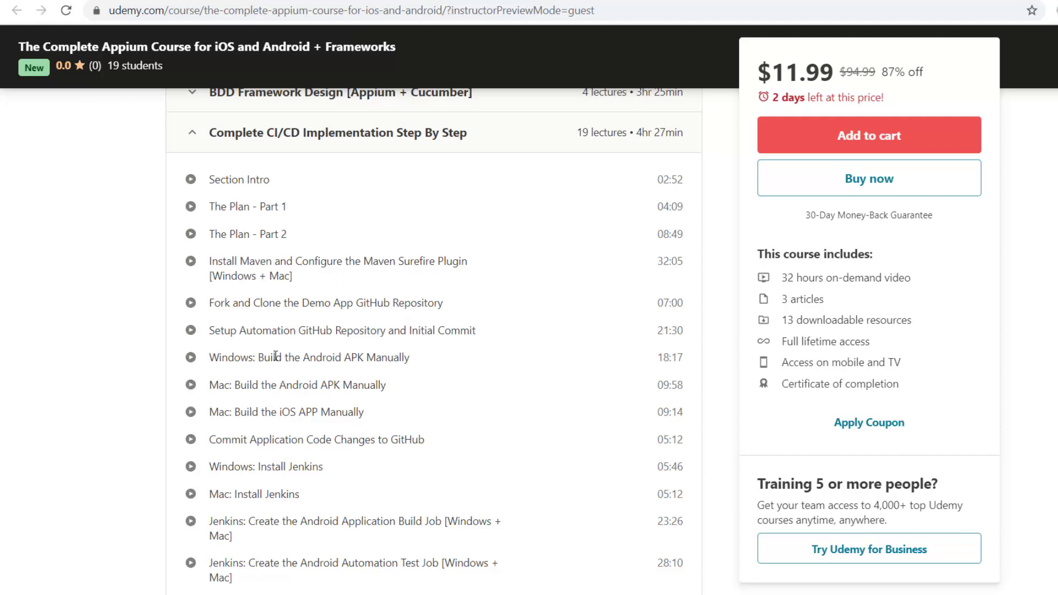
double_click(268, 358)
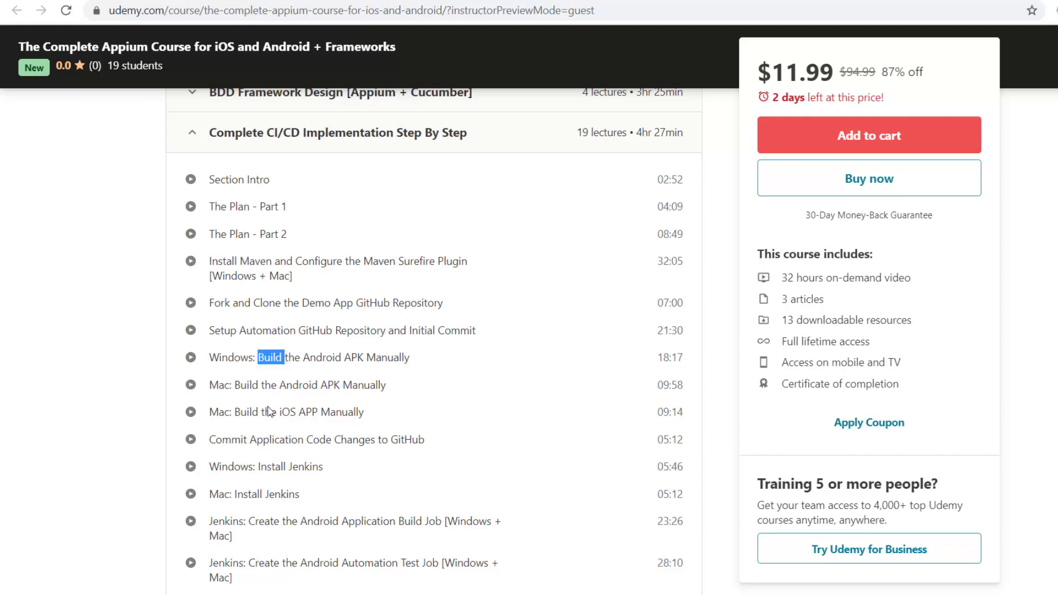
scroll("down", 3)
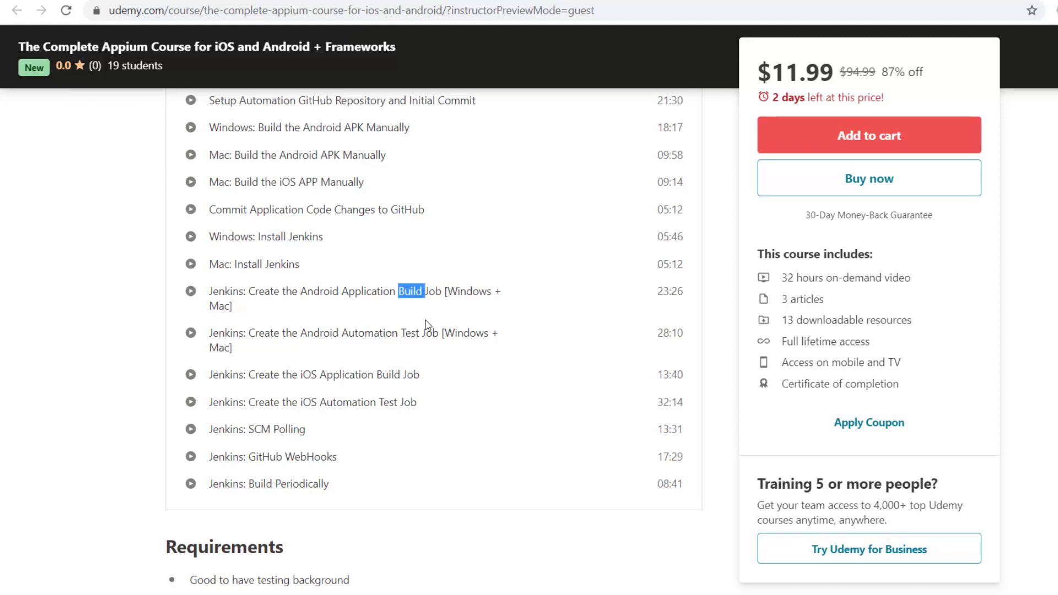
double_click(410, 332)
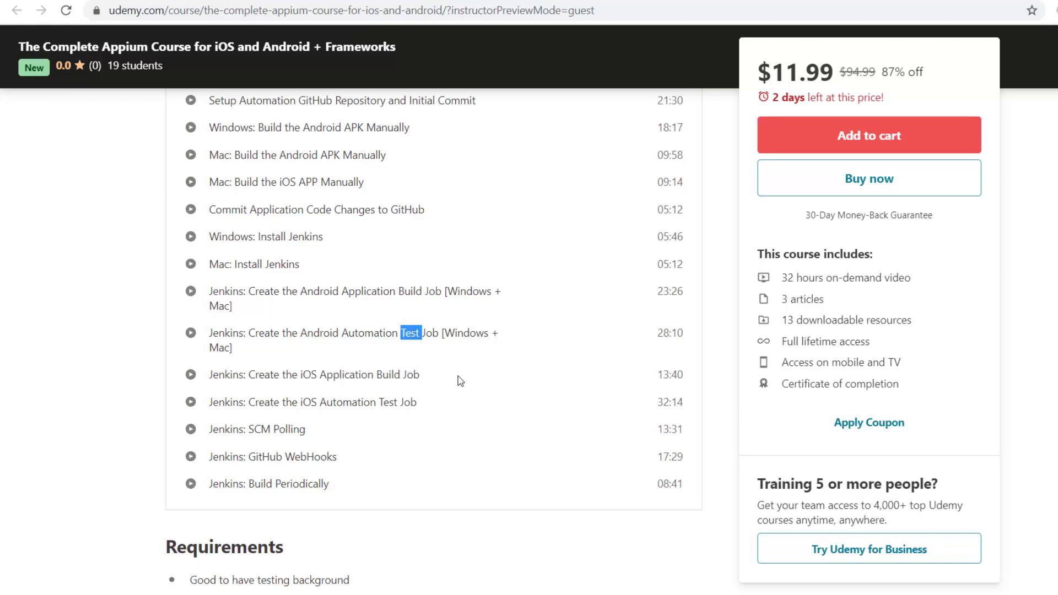
mouse_move(324, 386)
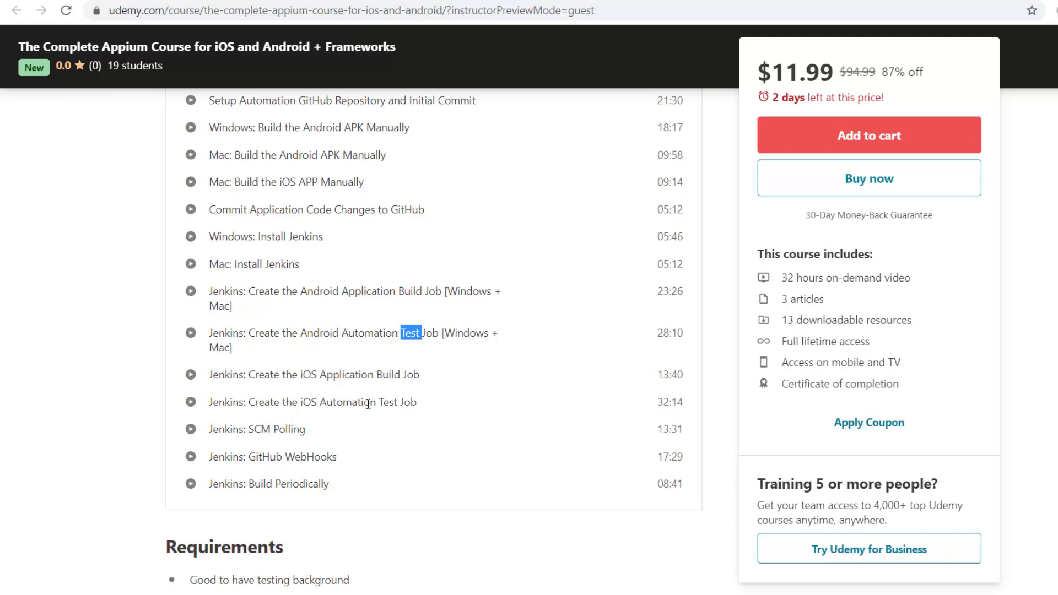
mouse_move(303, 462)
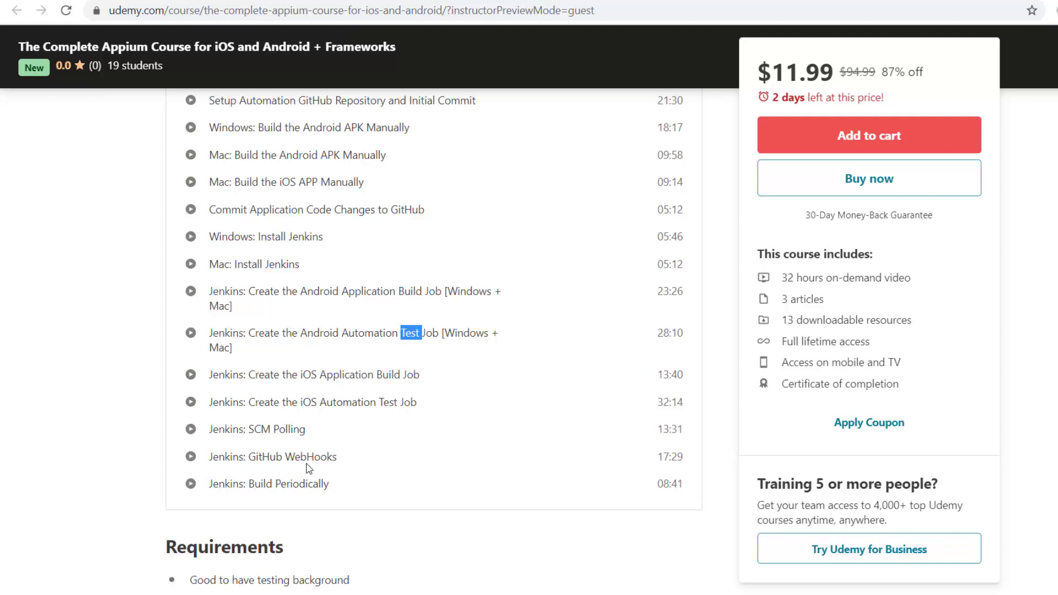
mouse_move(331, 436)
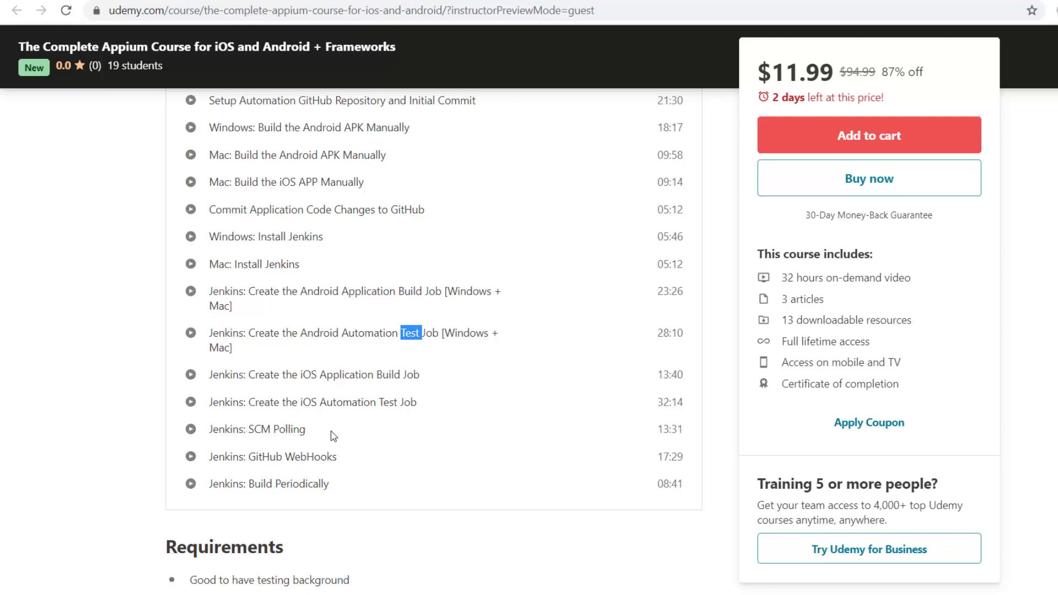
mouse_move(290, 460)
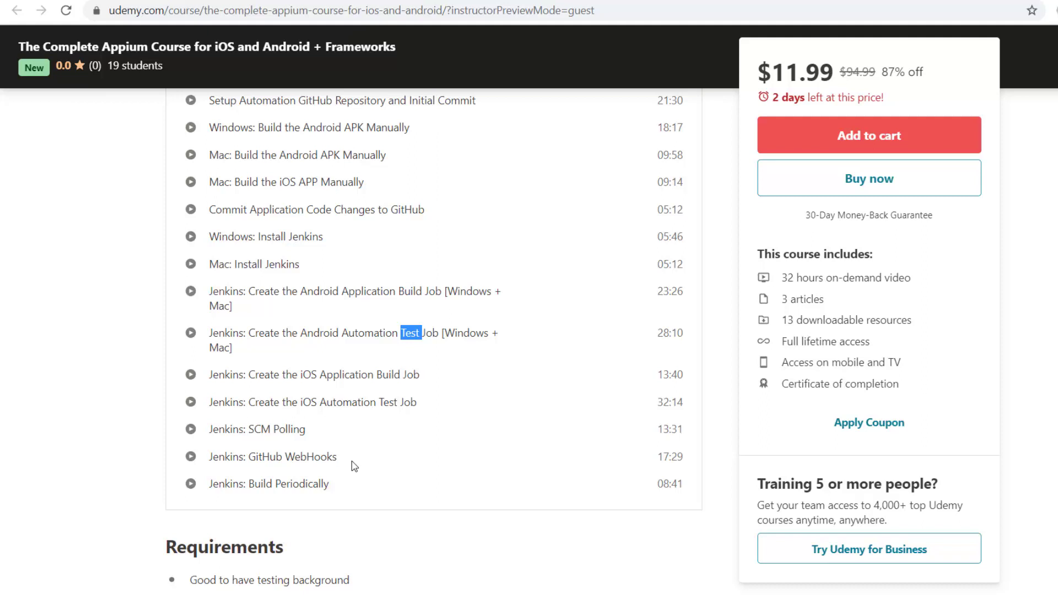
mouse_move(344, 495)
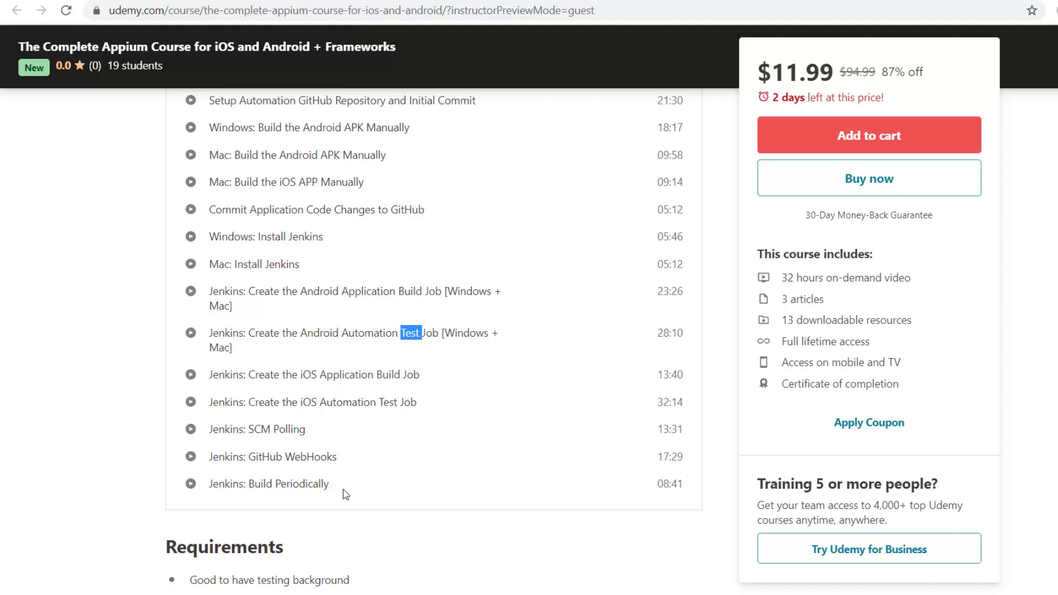
mouse_move(439, 432)
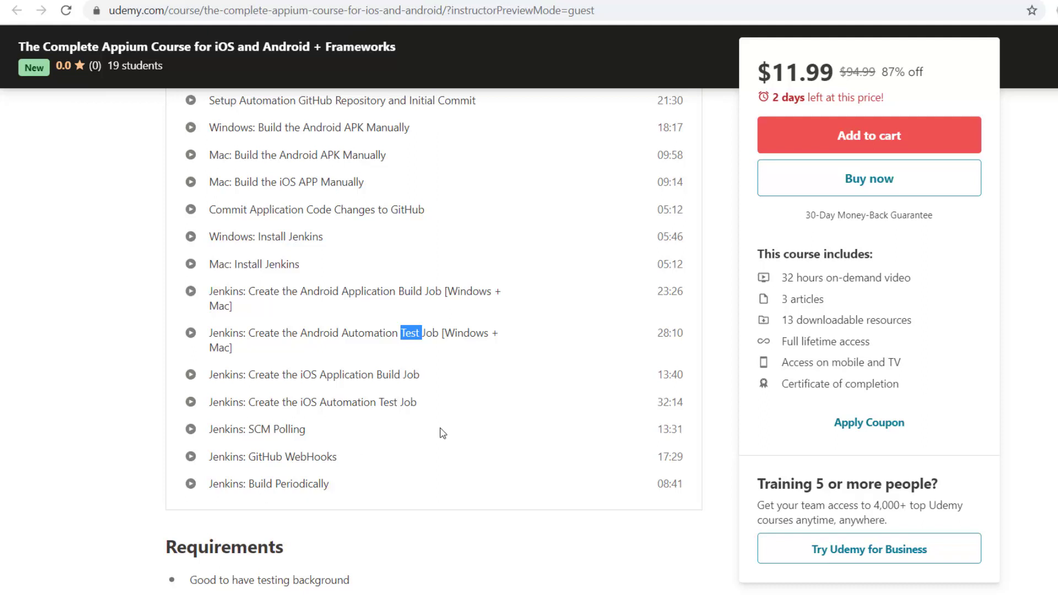
mouse_move(471, 407)
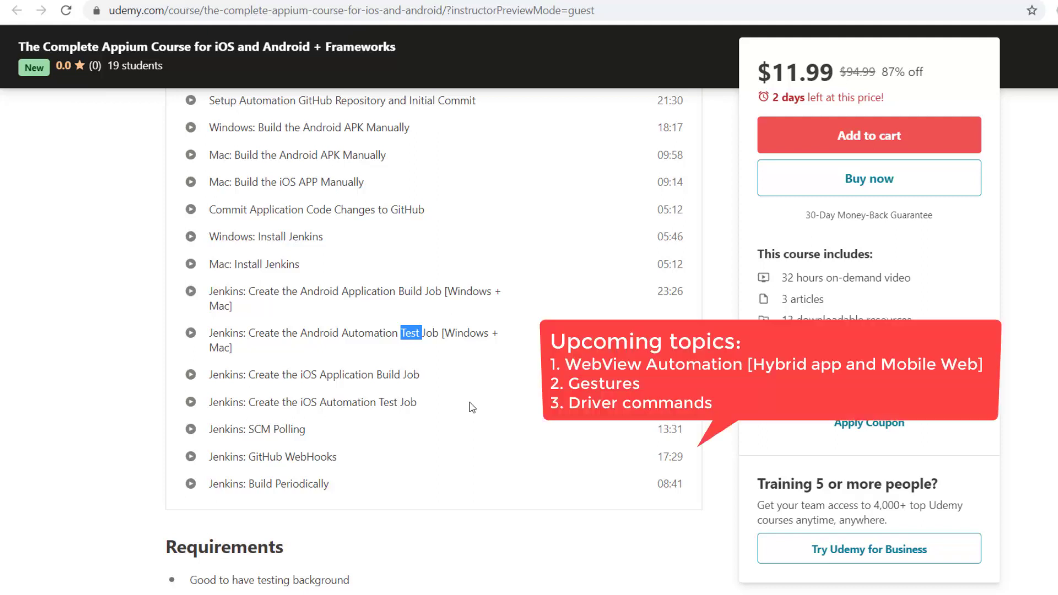
mouse_move(580, 439)
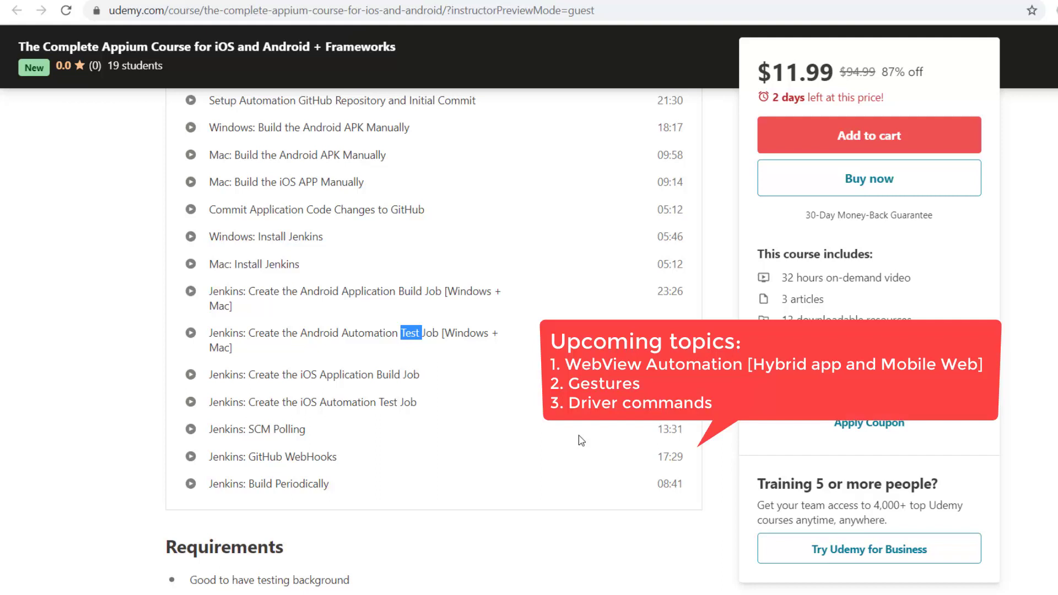